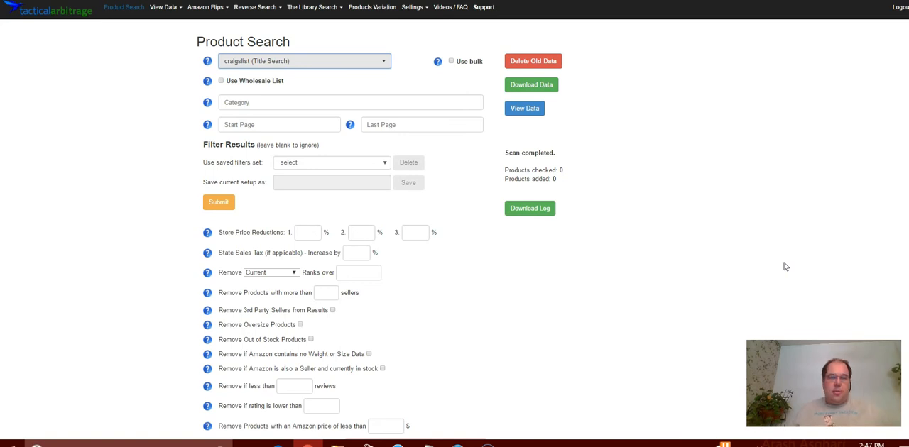
mouse_move(787, 265)
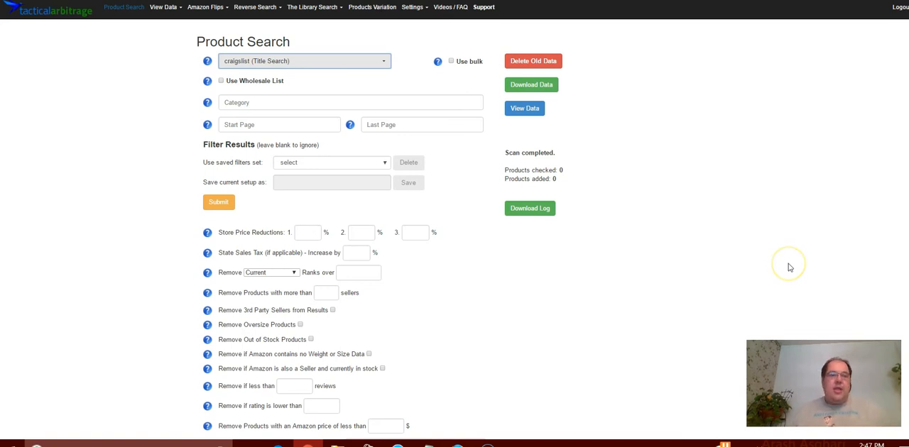
mouse_move(788, 267)
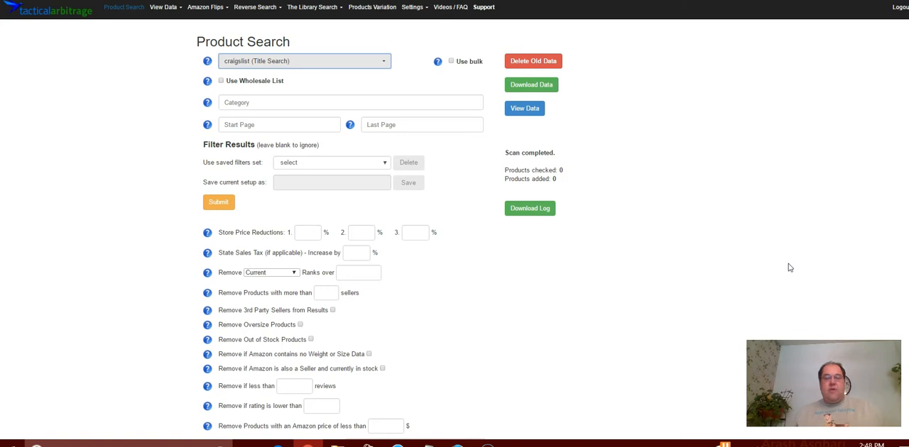
mouse_move(446, 51)
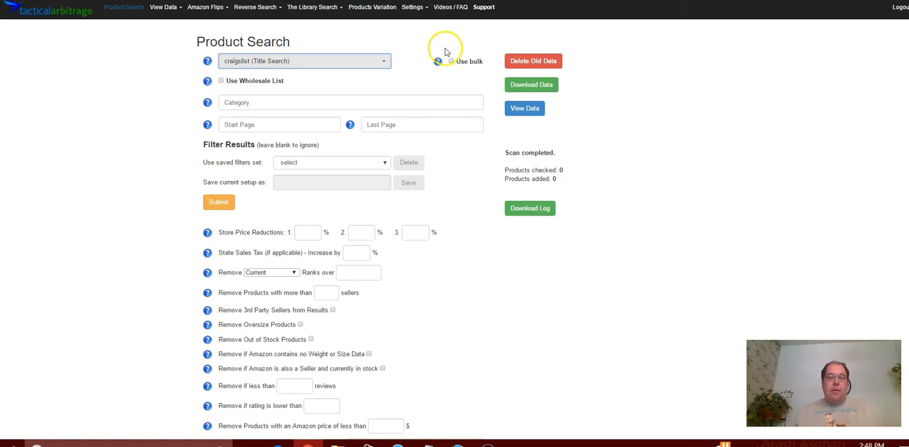
Step: Keep craigslist and the for sale section selected, then open Tampa Bay's for-sale listings
left_click(305, 60)
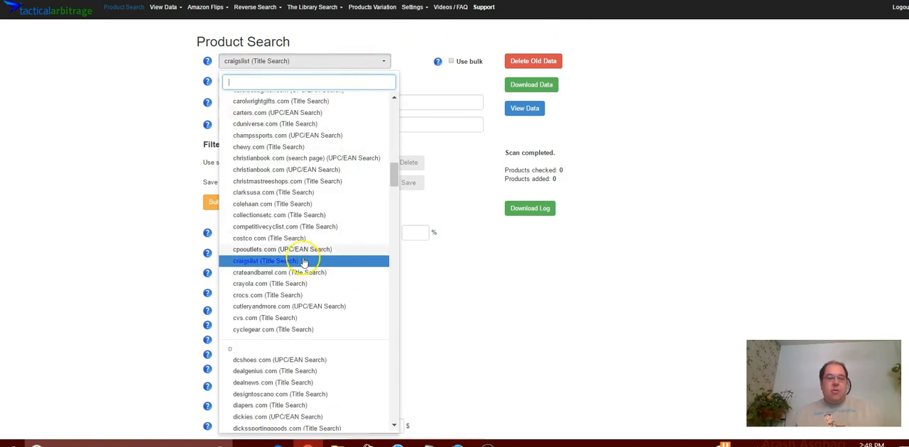
left_click(275, 260)
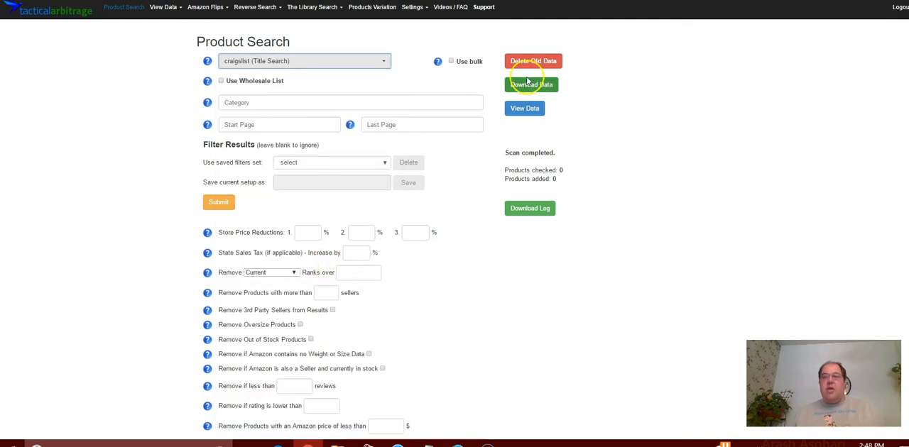
mouse_move(664, 71)
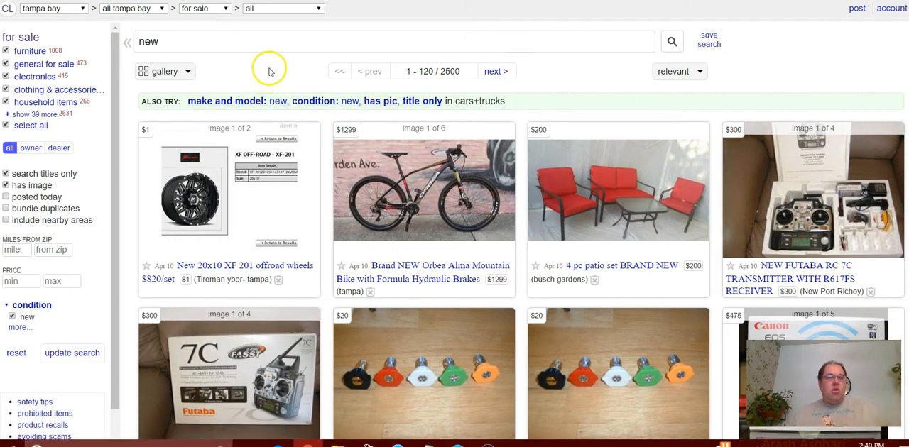
mouse_move(288, 74)
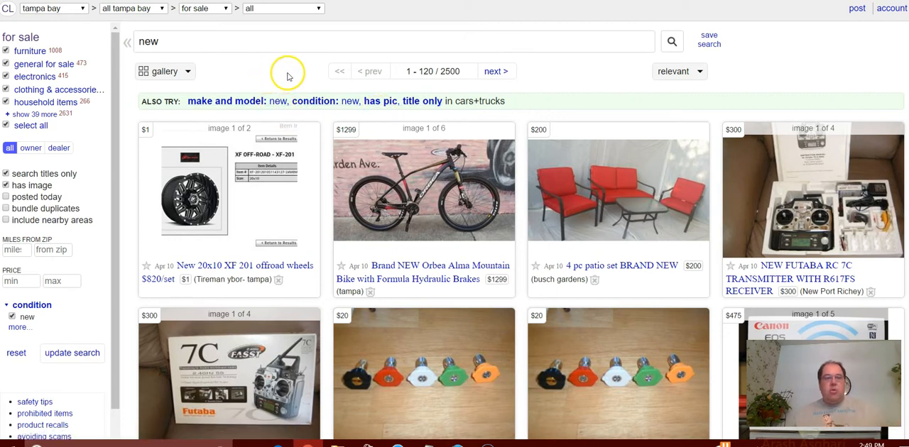
mouse_move(262, 78)
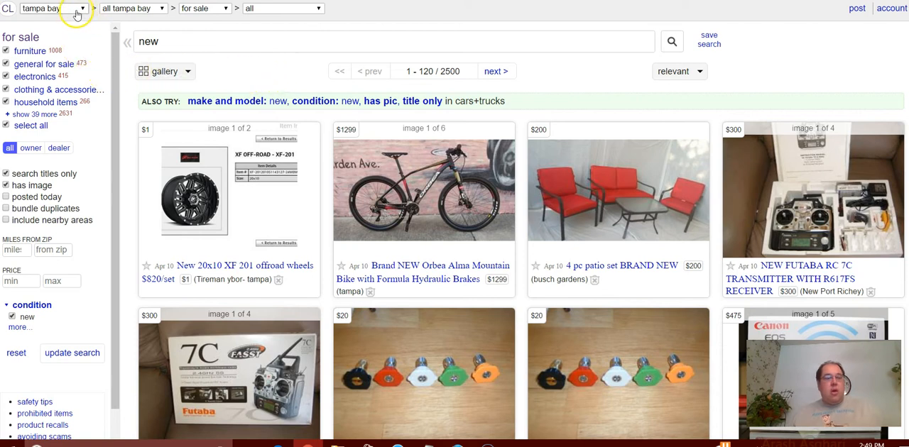
mouse_move(239, 9)
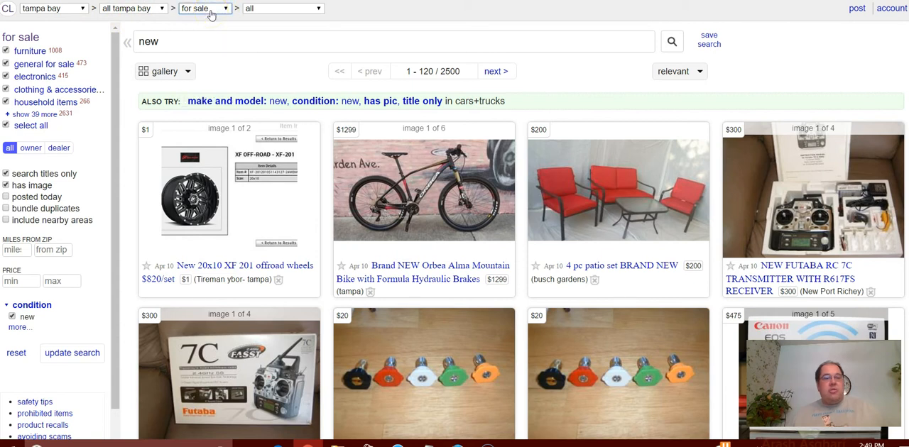
left_click(205, 8)
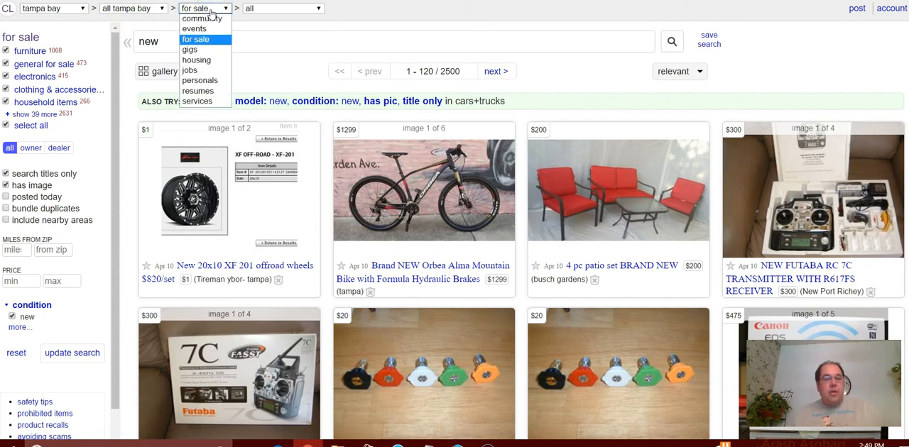
mouse_move(207, 40)
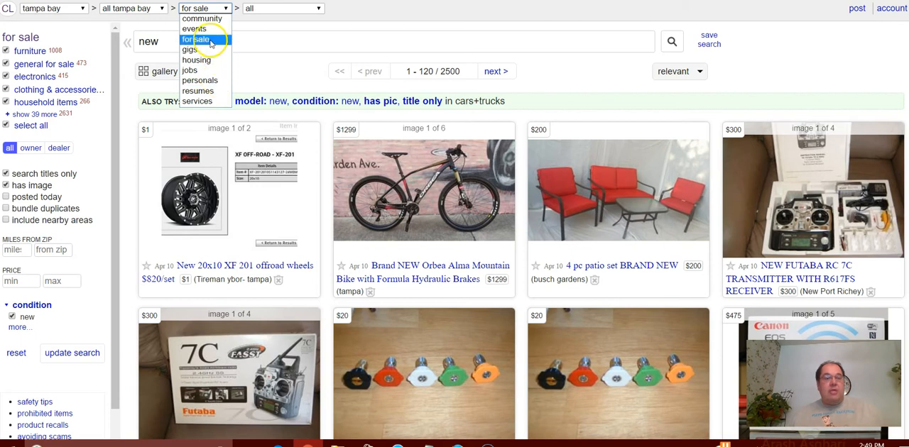
left_click(201, 39)
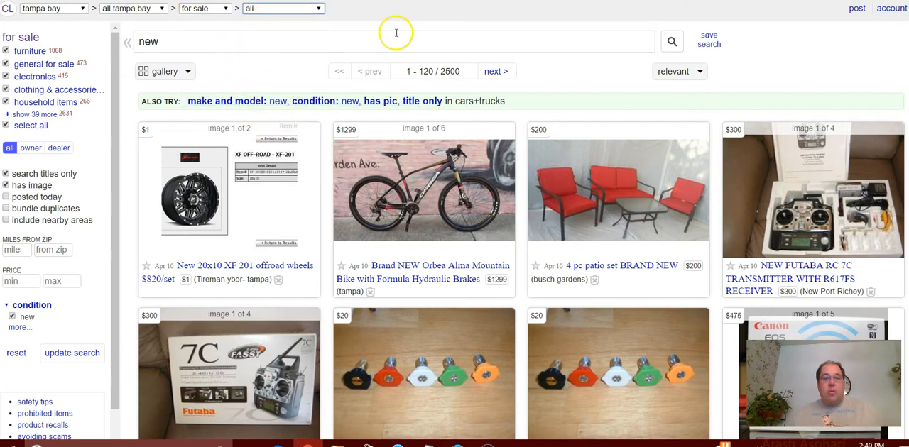
mouse_move(586, 23)
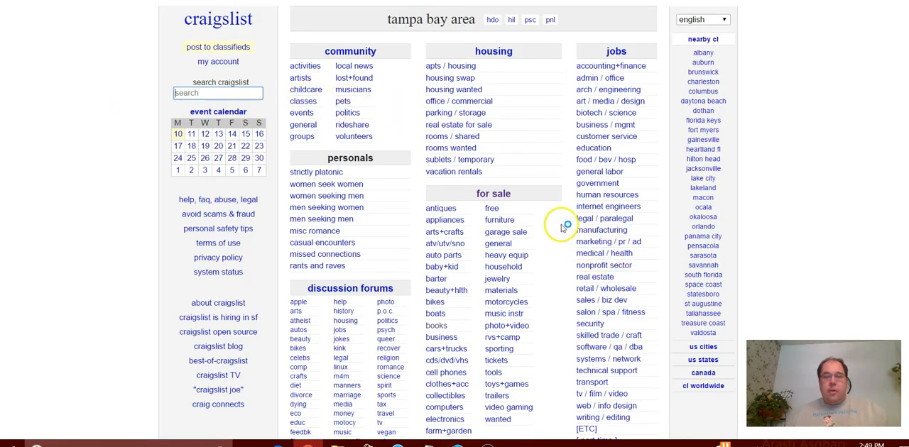
mouse_move(481, 223)
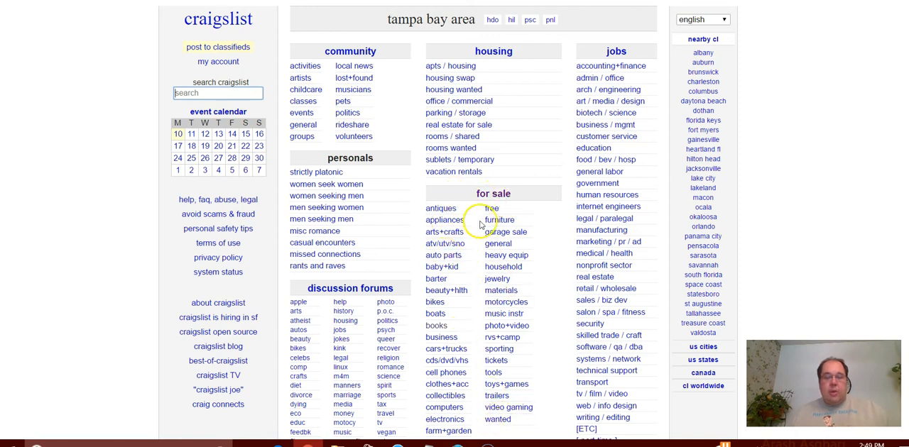
left_click(493, 193)
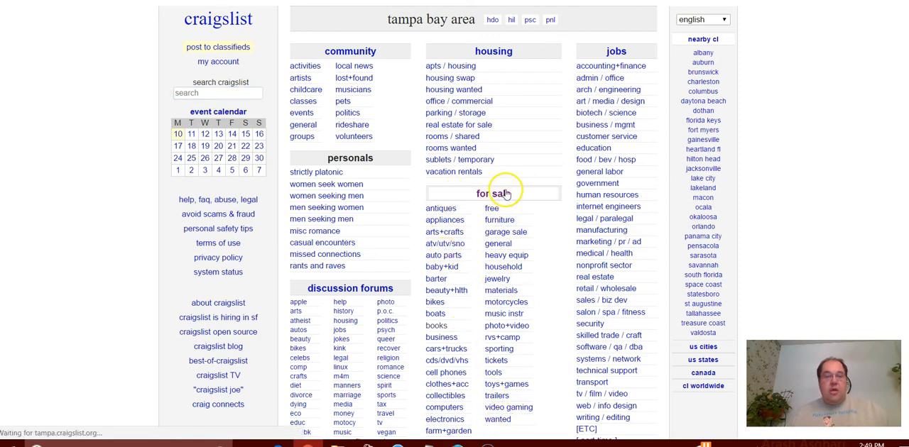
left_click(487, 194)
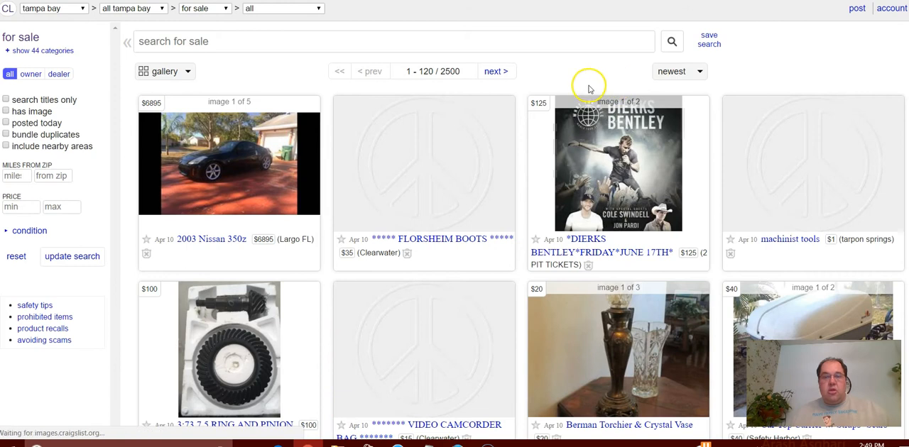
mouse_move(519, 168)
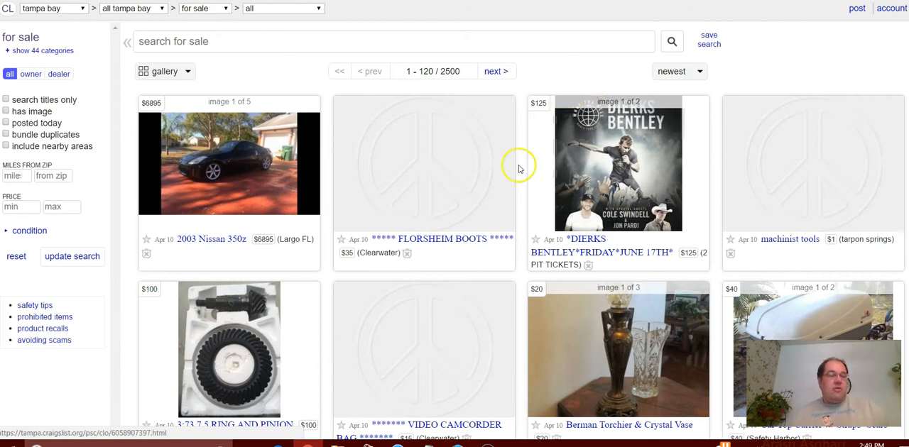
mouse_move(126, 325)
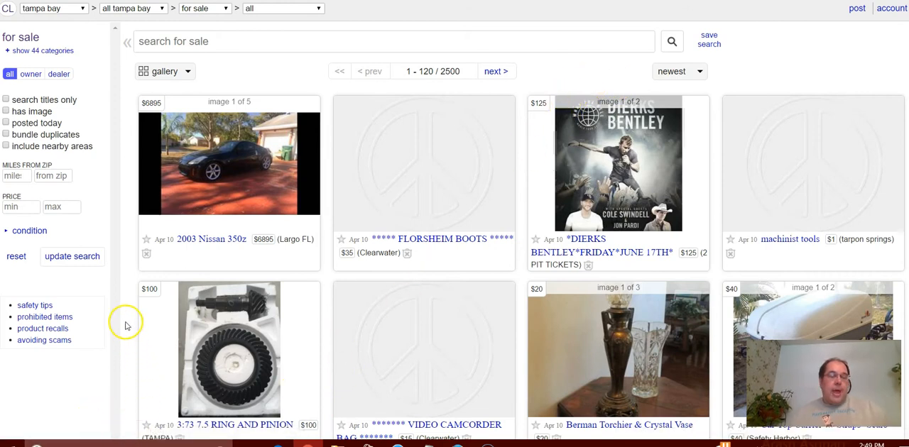
mouse_move(50, 100)
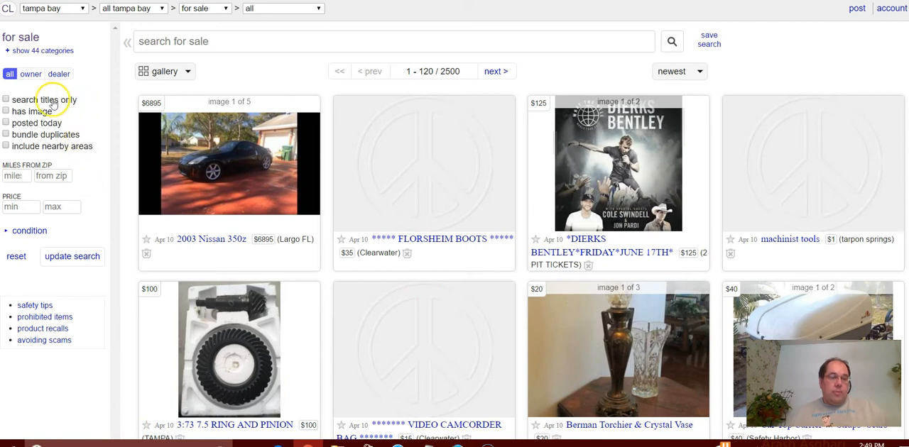
Step: Tick 'search titles only', 'has image' and 'bundle duplicates' in the Craigslist sidebar
left_click(6, 100)
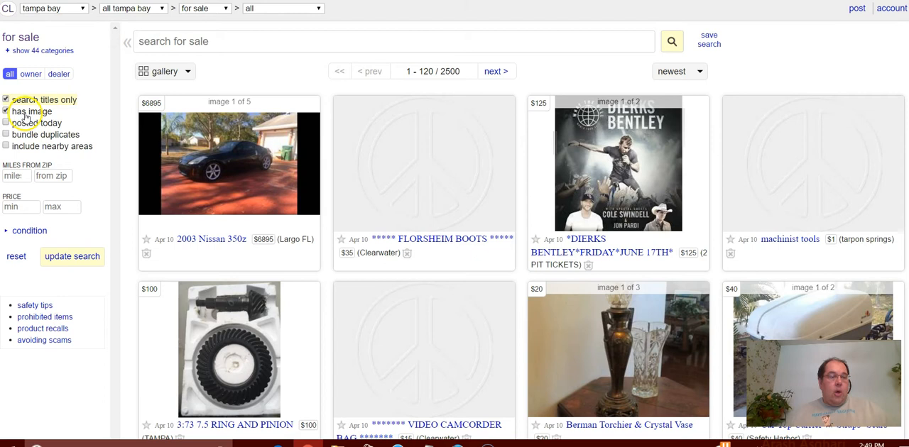
left_click(42, 50)
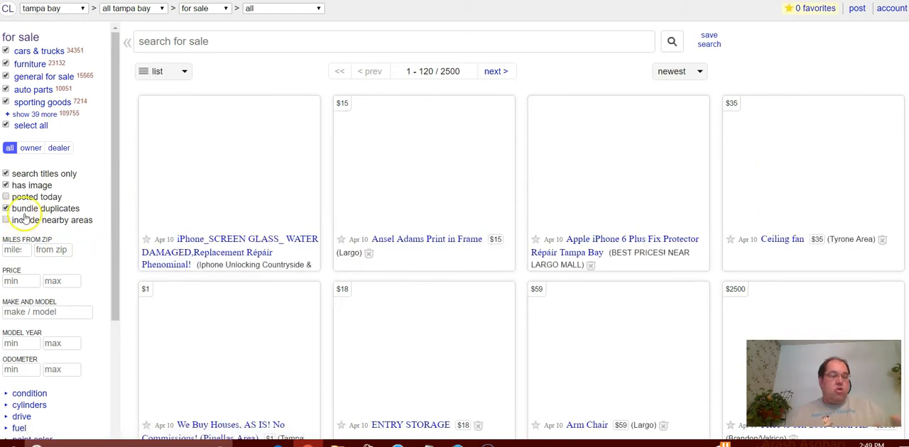
left_click(163, 71)
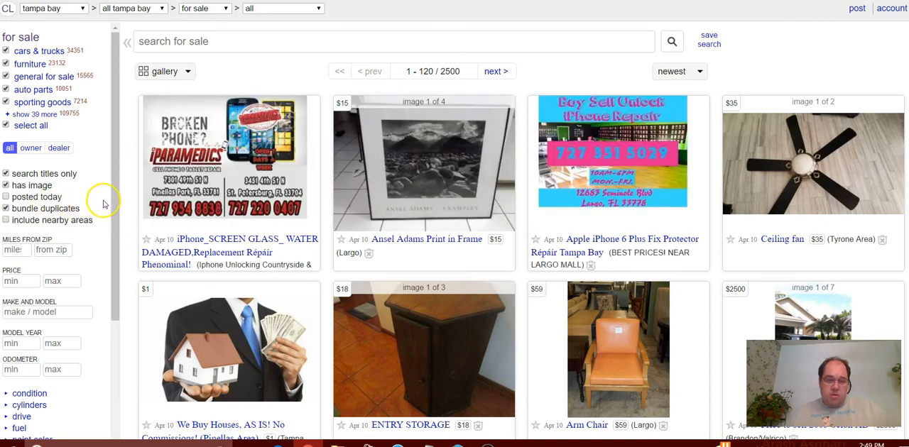
mouse_move(435, 70)
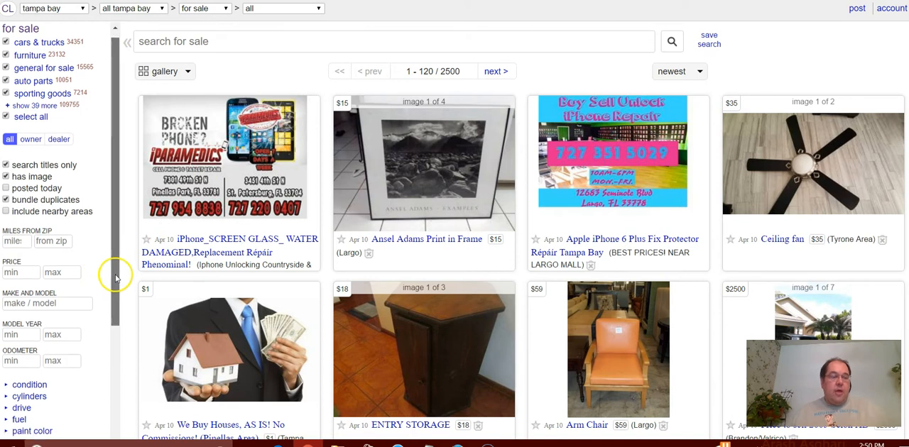
scroll("down", 3)
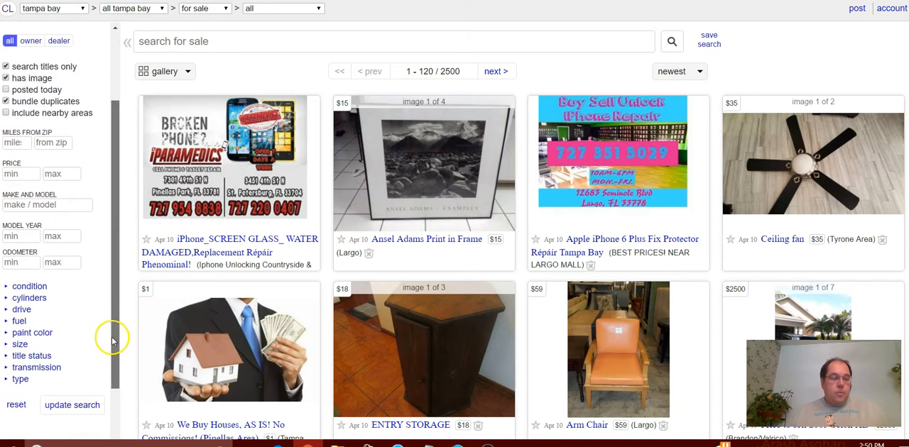
left_click(19, 174)
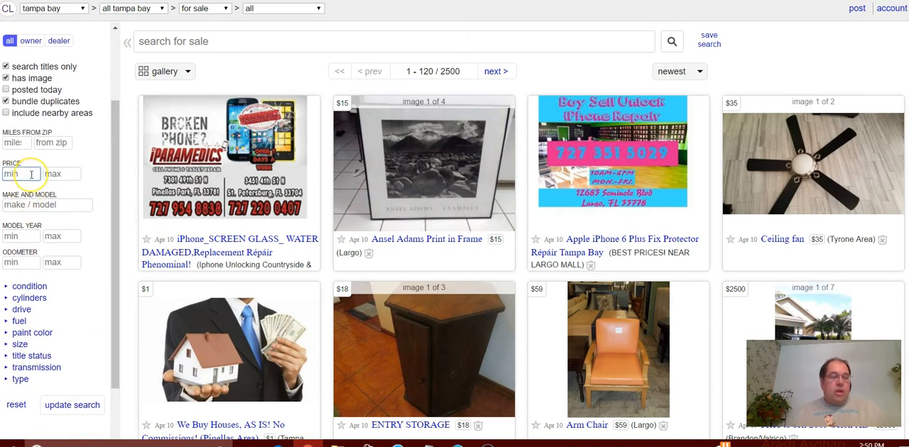
type("2")
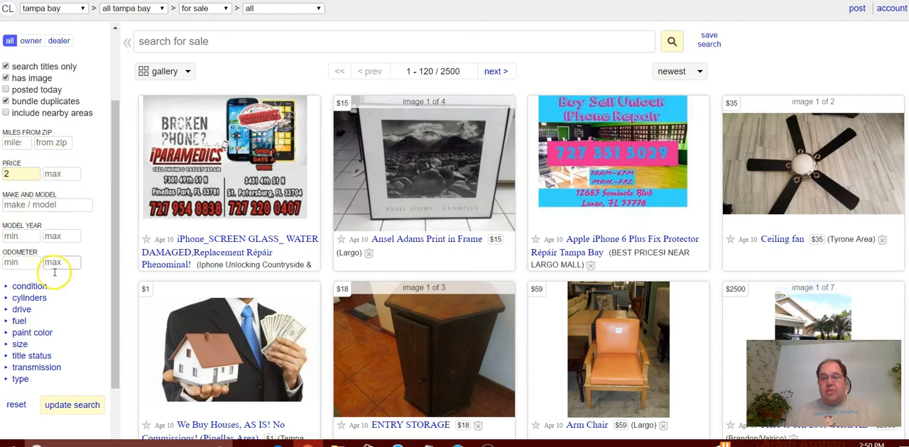
mouse_move(504, 206)
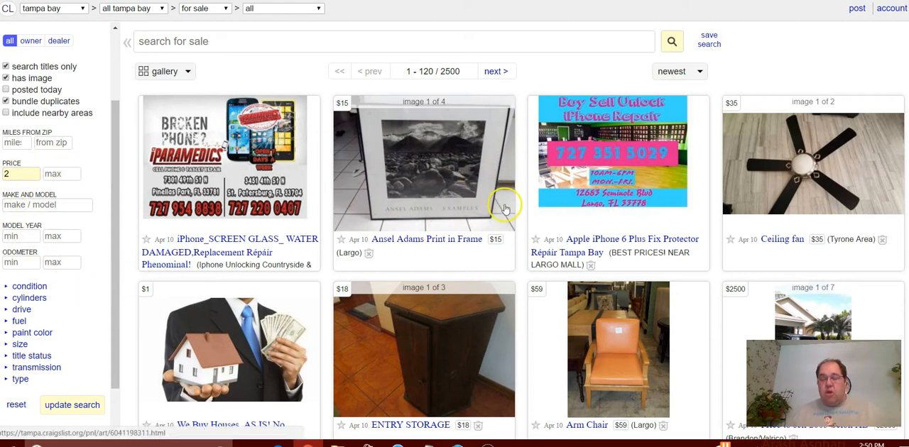
scroll("down", 3)
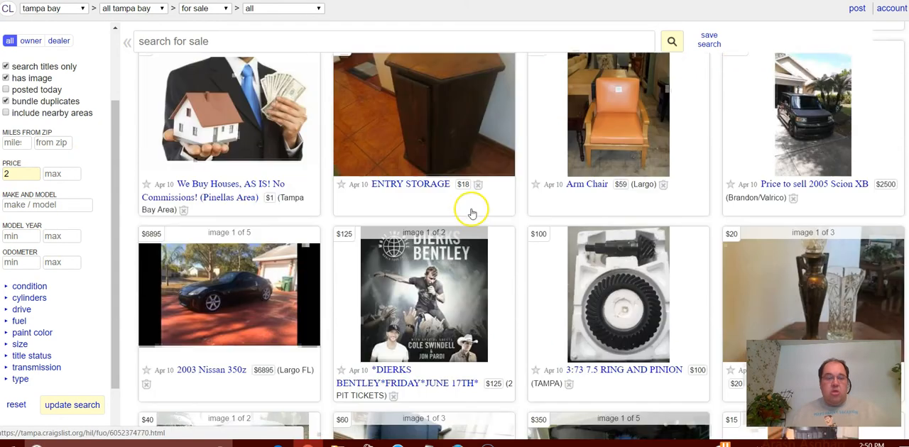
scroll("up", 3)
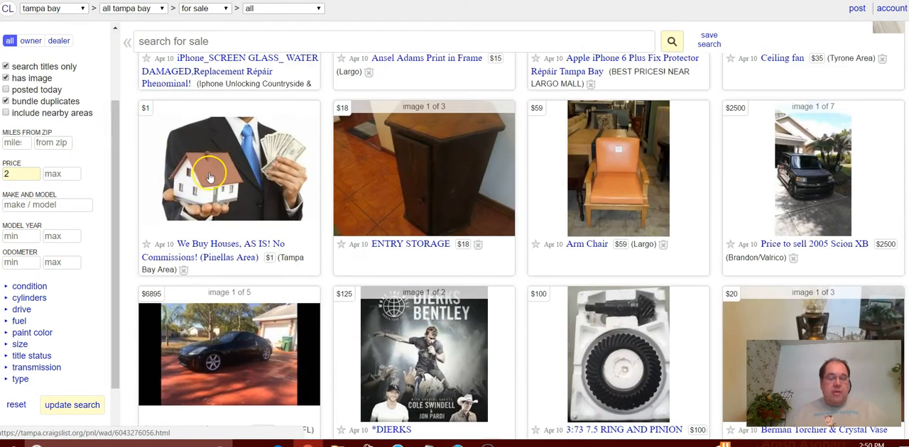
mouse_move(155, 118)
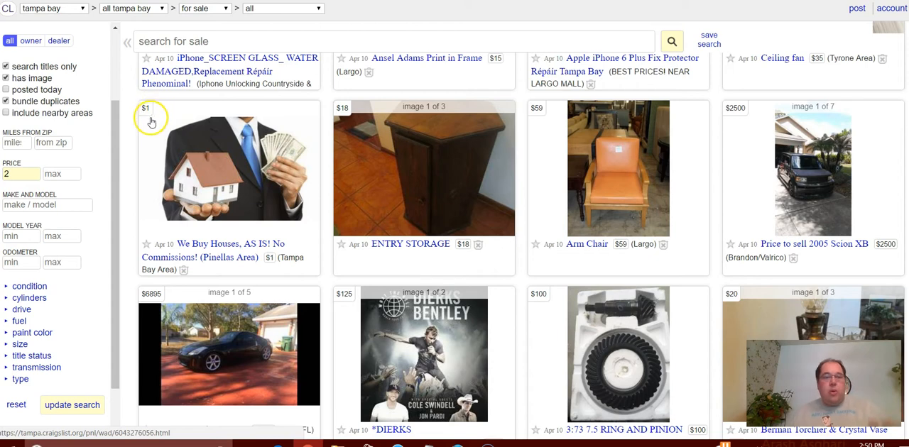
mouse_move(273, 157)
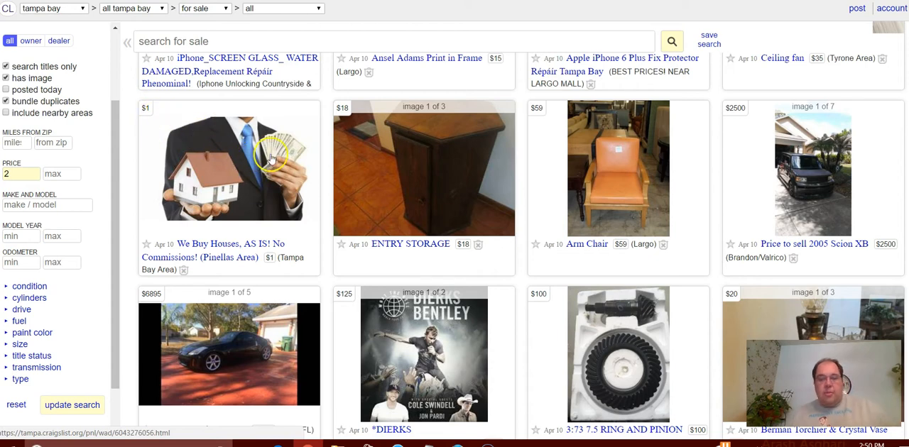
scroll("down", 3)
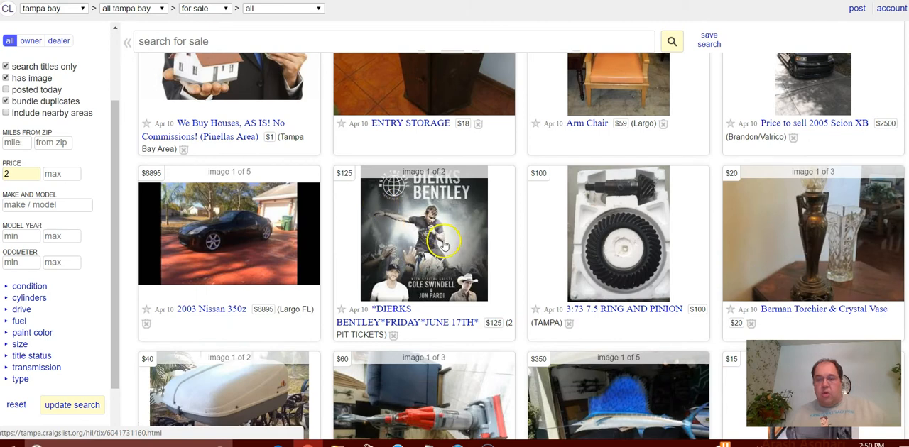
scroll("down", 3)
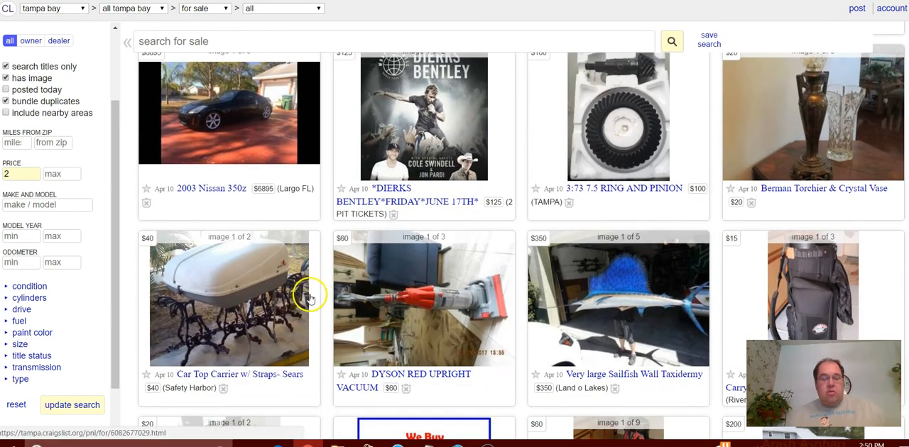
mouse_move(198, 242)
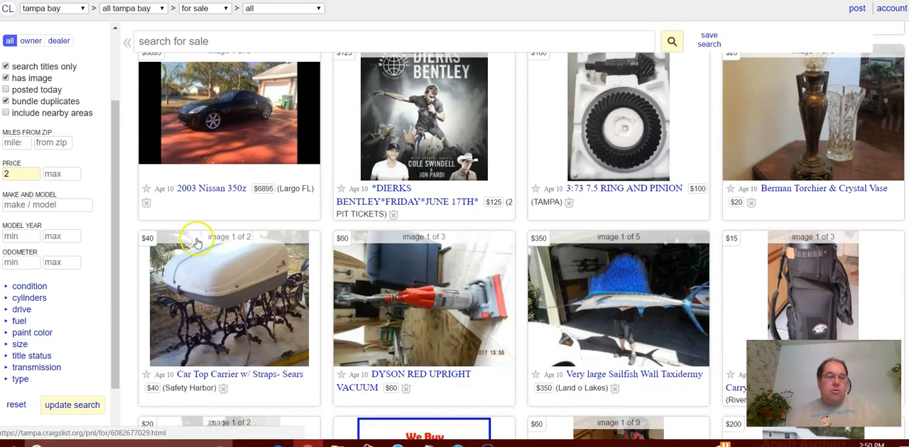
mouse_move(110, 279)
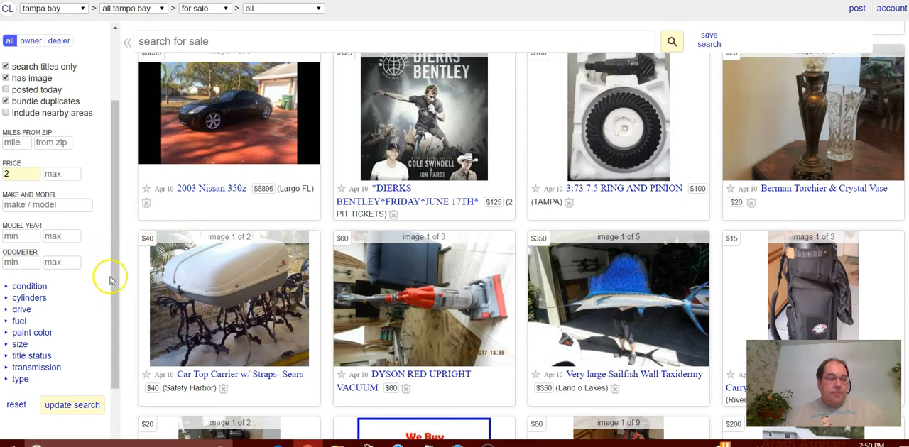
Step: Rerun the Craigslist search with the current filters, including the minimum price of 2
scroll("down", 3)
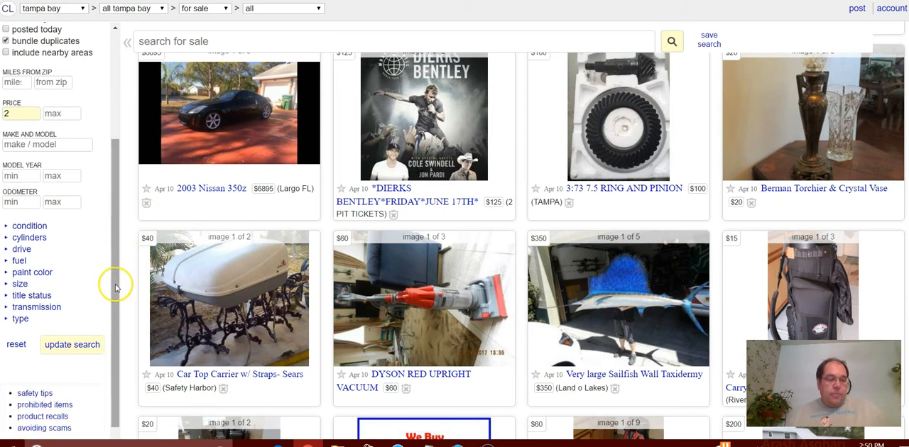
left_click(71, 345)
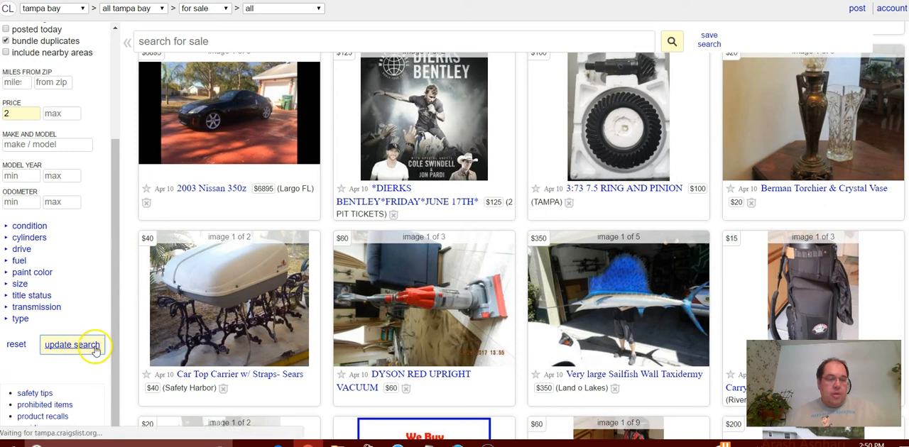
left_click(72, 344)
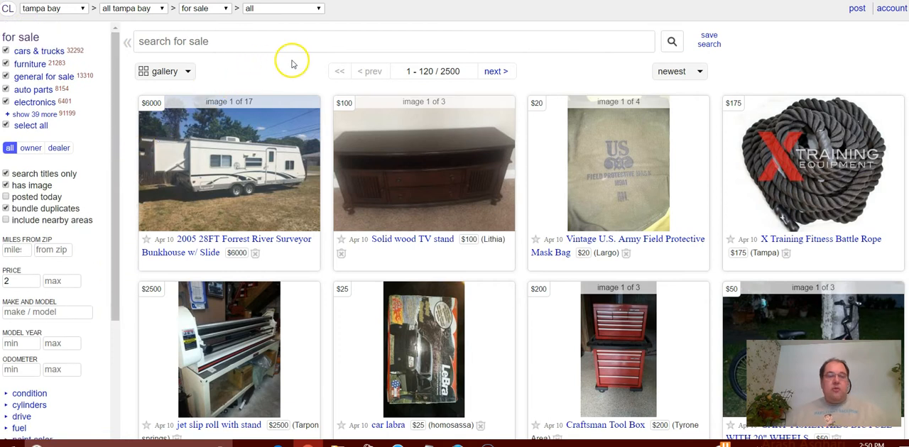
mouse_move(210, 94)
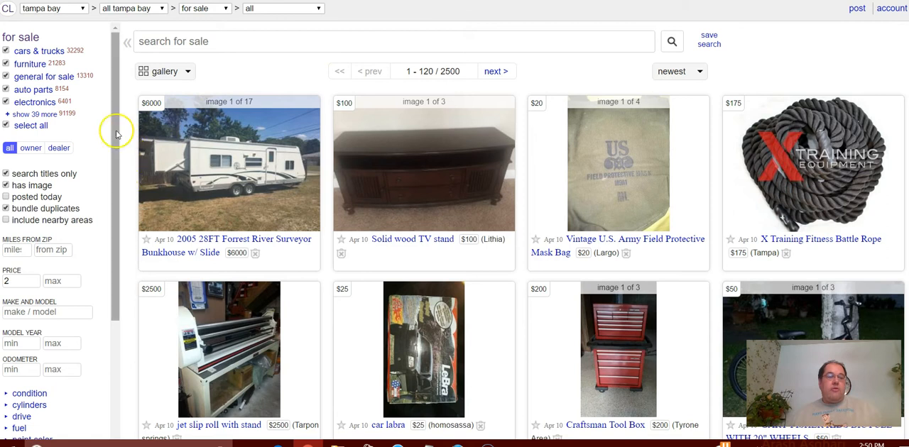
Step: Show all 39 more categories, exclude boats, motorcycles/scooters, recreational vehicles and ATVs, and update
left_click(30, 114)
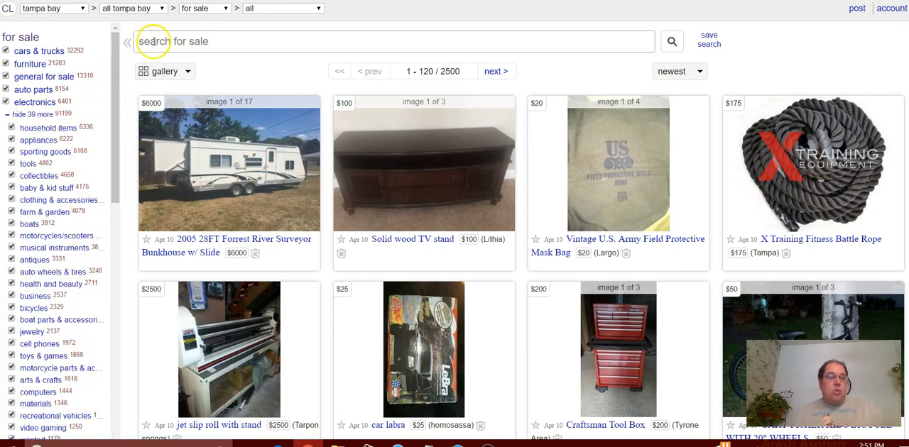
mouse_move(104, 183)
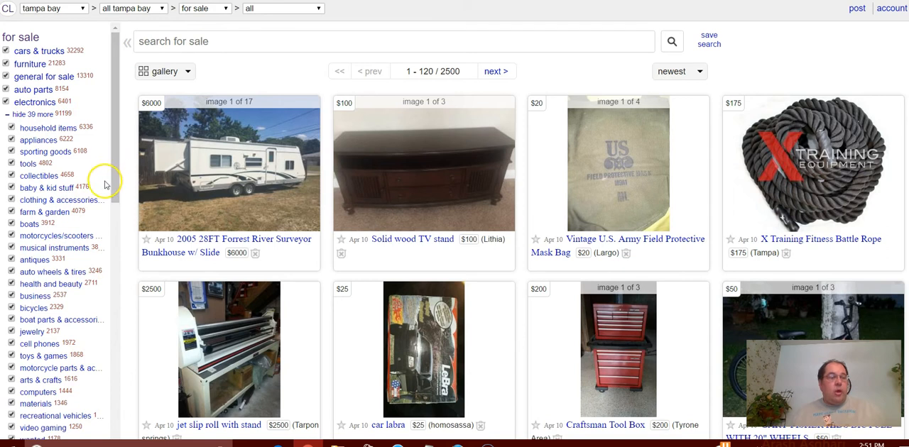
mouse_move(110, 170)
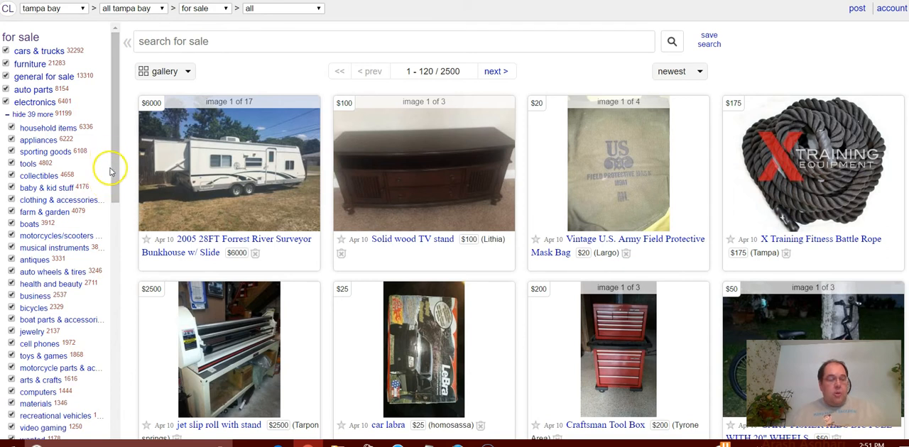
mouse_move(92, 192)
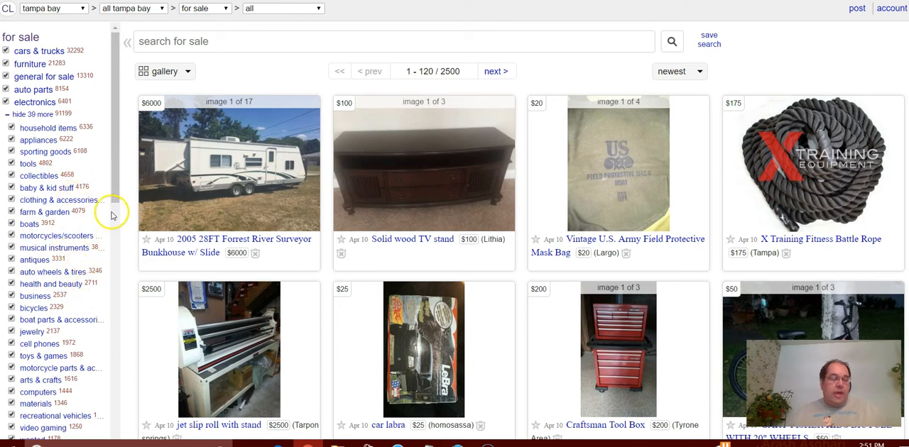
scroll("down", 3)
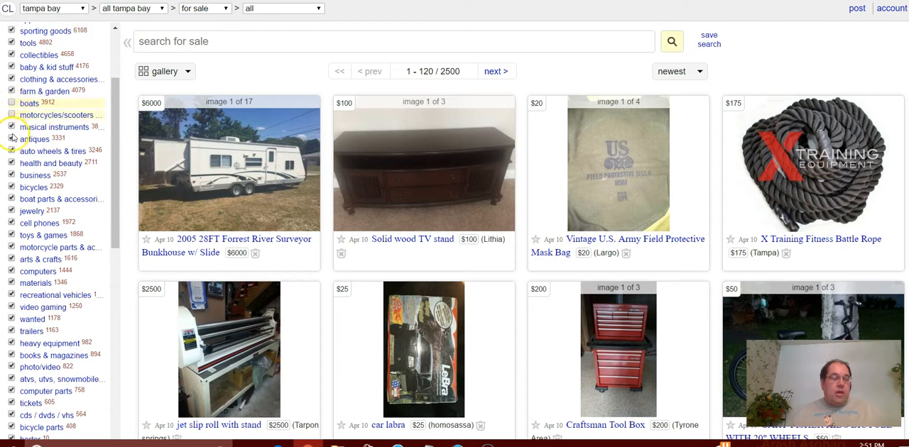
scroll("down", 3)
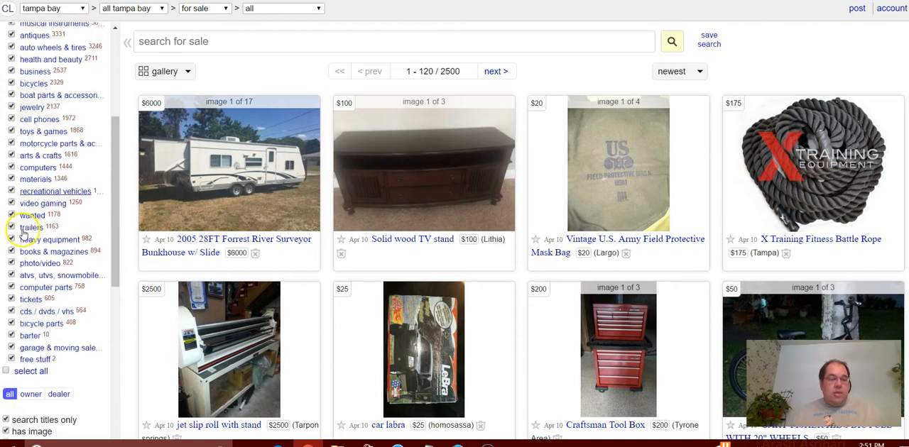
scroll("down", 3)
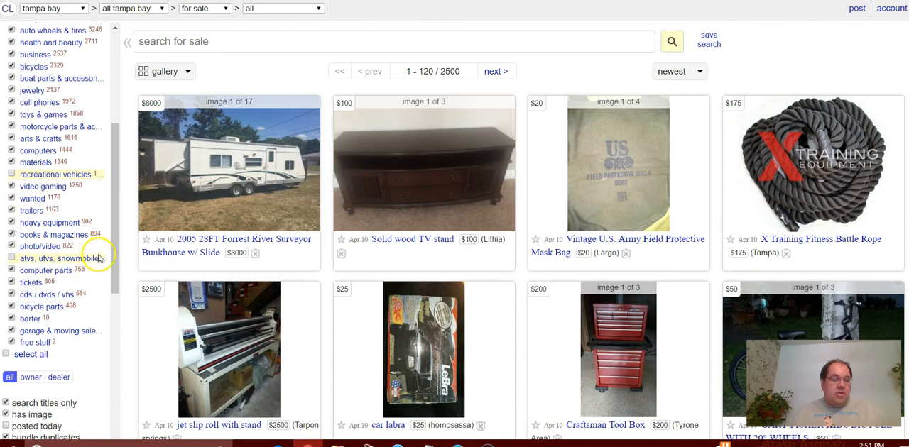
scroll("down", 3)
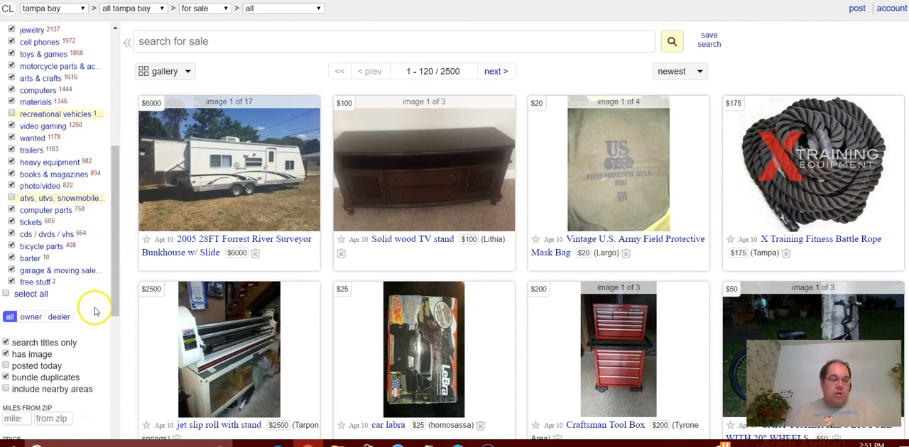
mouse_move(115, 266)
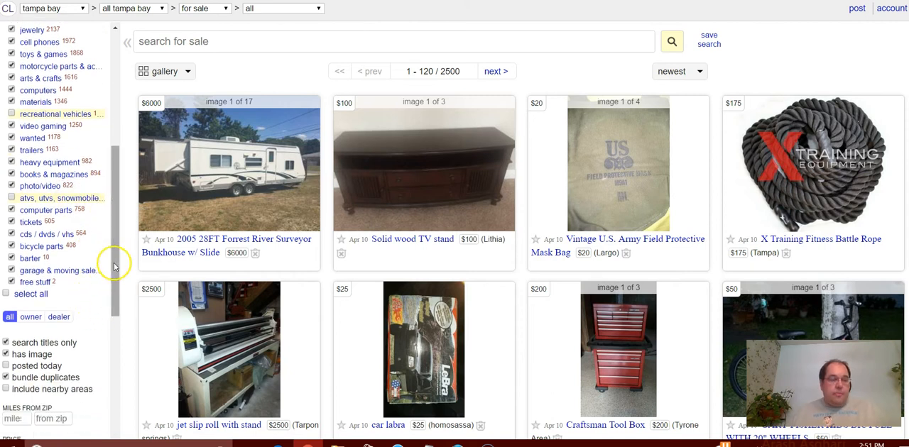
mouse_move(71, 279)
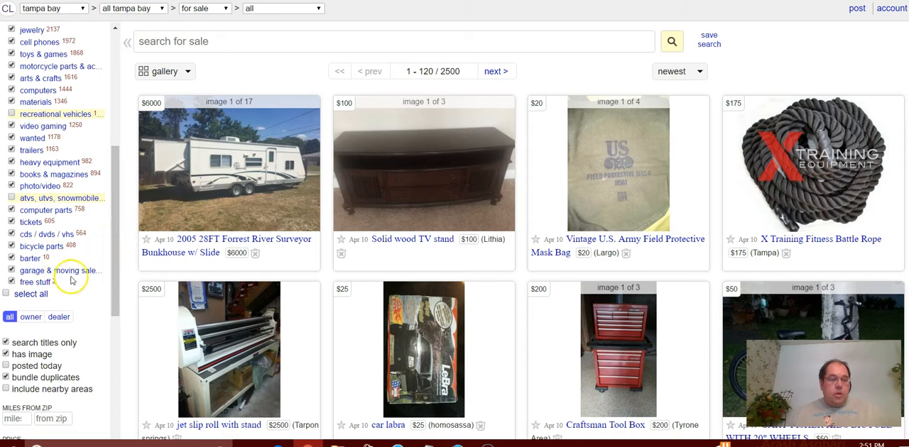
scroll("up", 3)
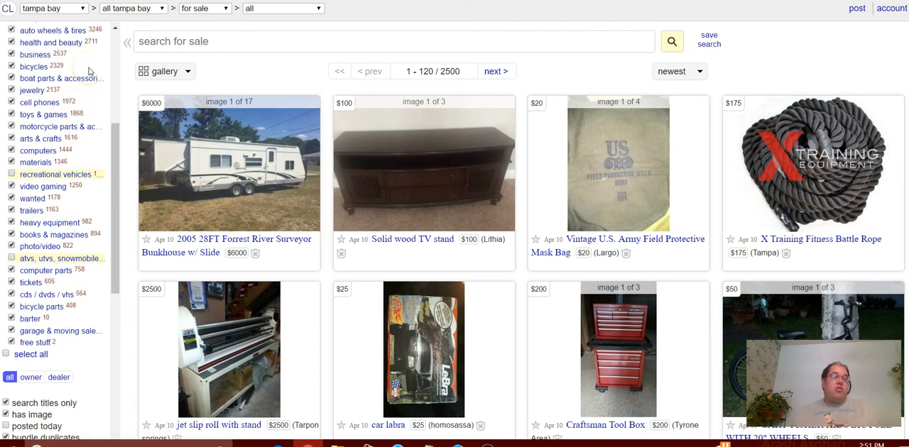
mouse_move(94, 101)
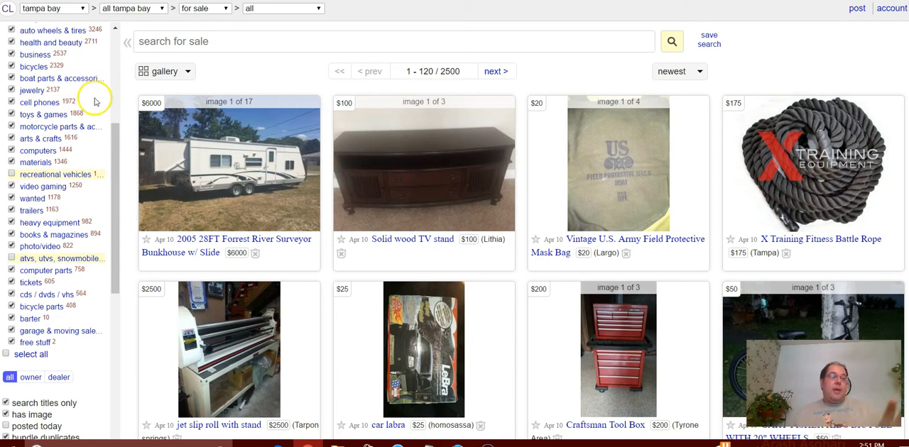
mouse_move(95, 116)
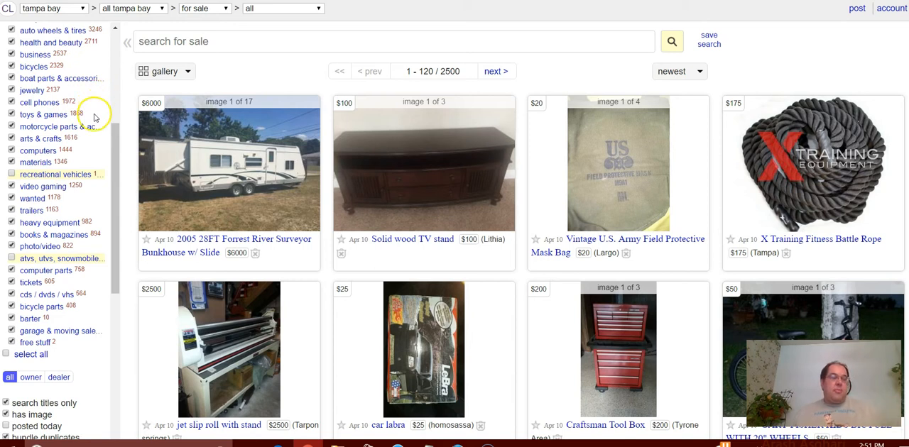
scroll("down", 3)
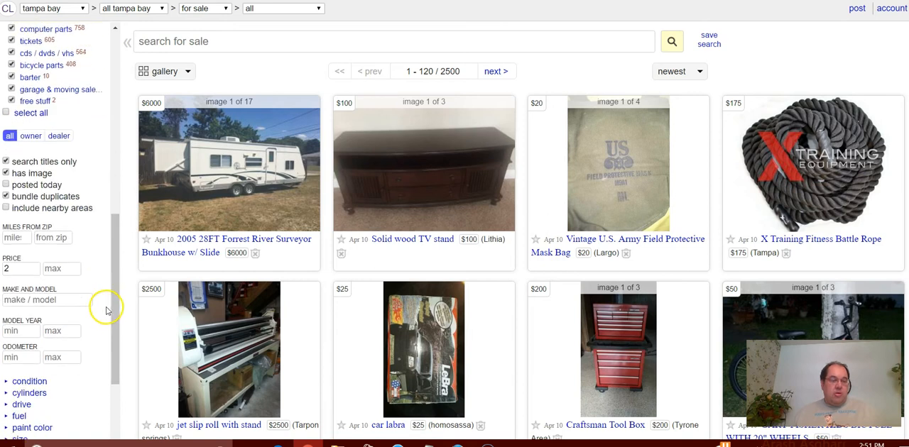
scroll("down", 3)
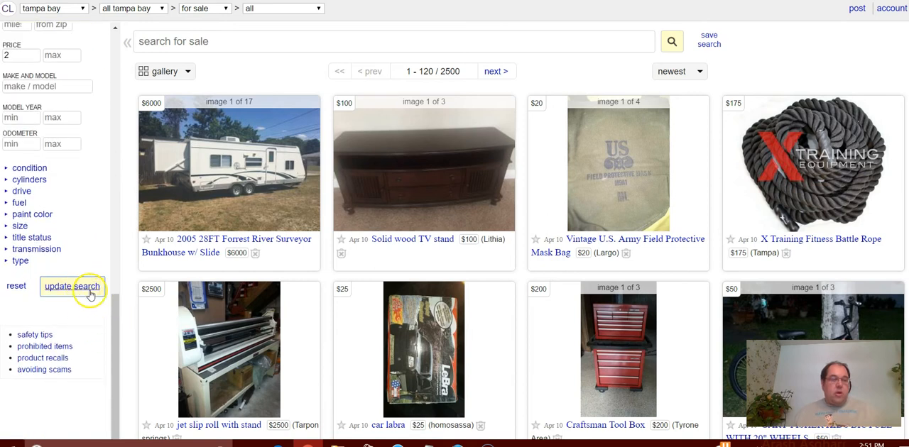
left_click(72, 286)
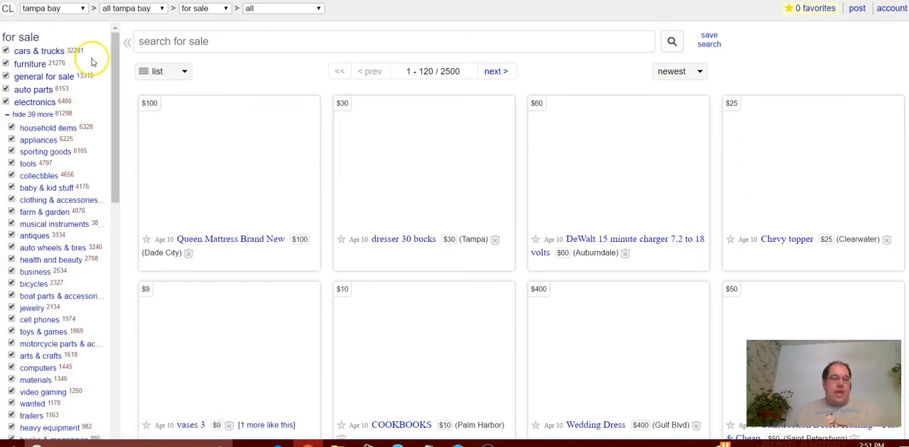
Step: Expand the condition filter, check 'new', and update the search
scroll("down", 3)
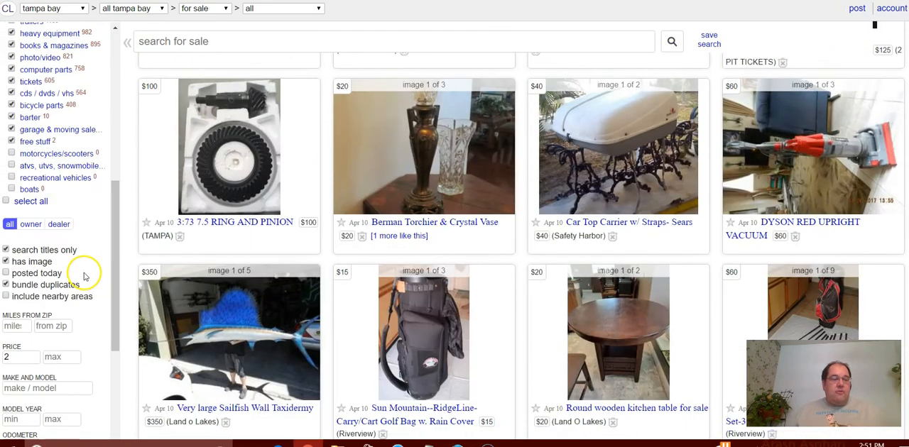
scroll("down", 3)
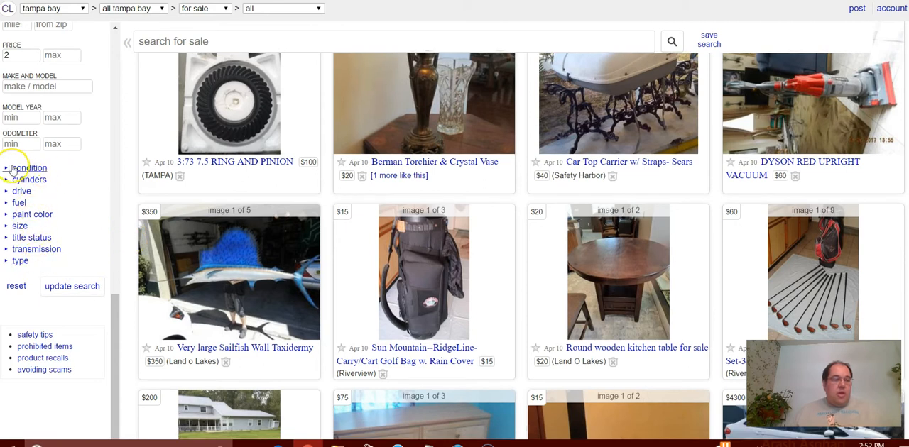
left_click(29, 168)
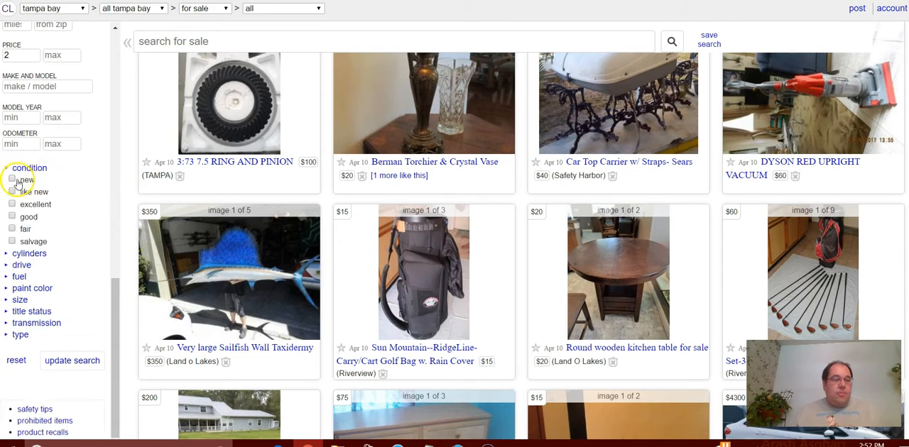
left_click(12, 179)
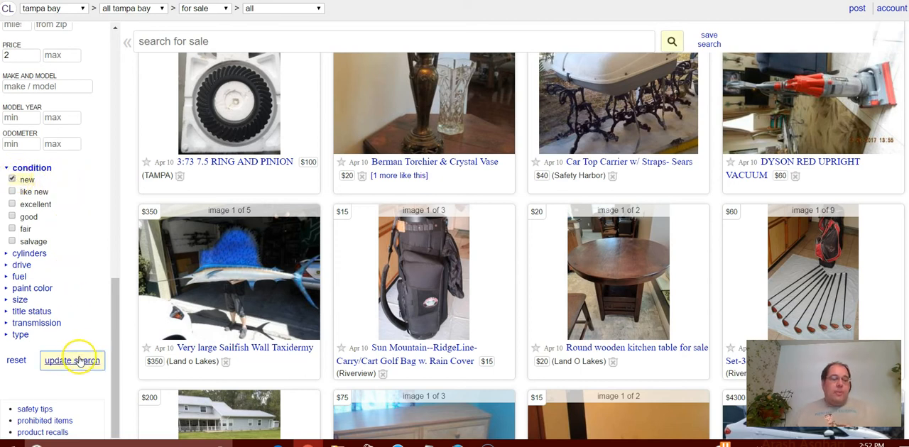
left_click(72, 361)
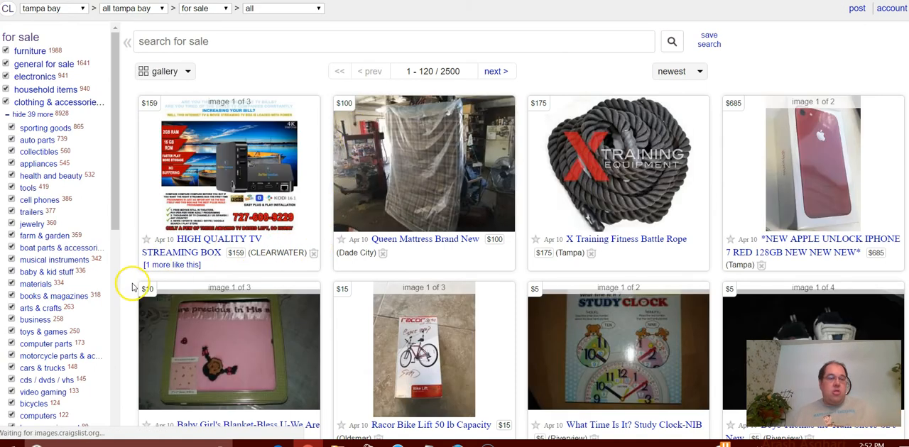
scroll("down", 3)
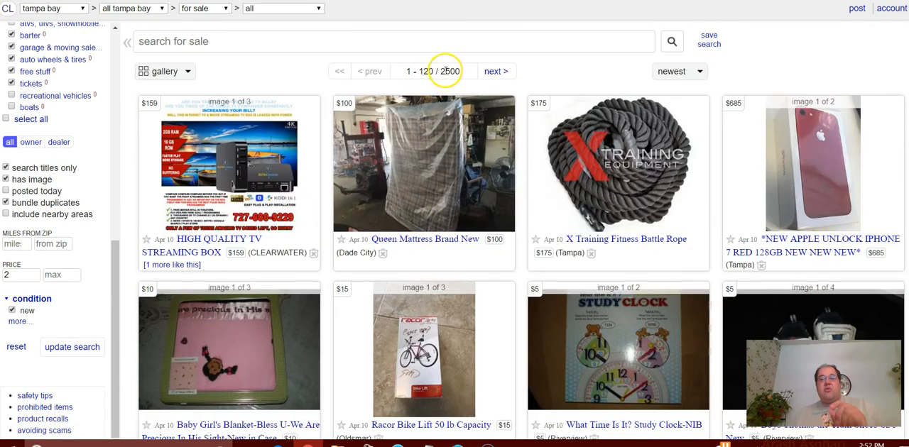
mouse_move(426, 79)
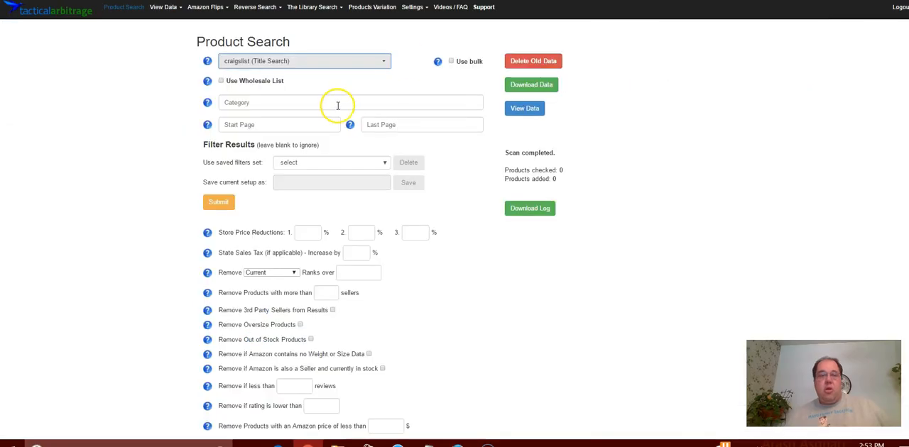
Step: Select the Category field to paste the Tampa Craigslist search link
left_click(341, 103)
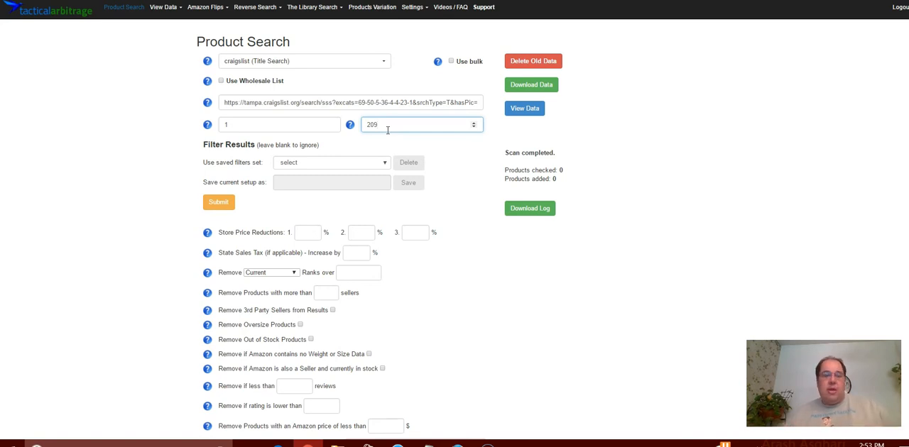
Step: Enter a minimum Gross ROI of 30 in the filter options
scroll("down", 3)
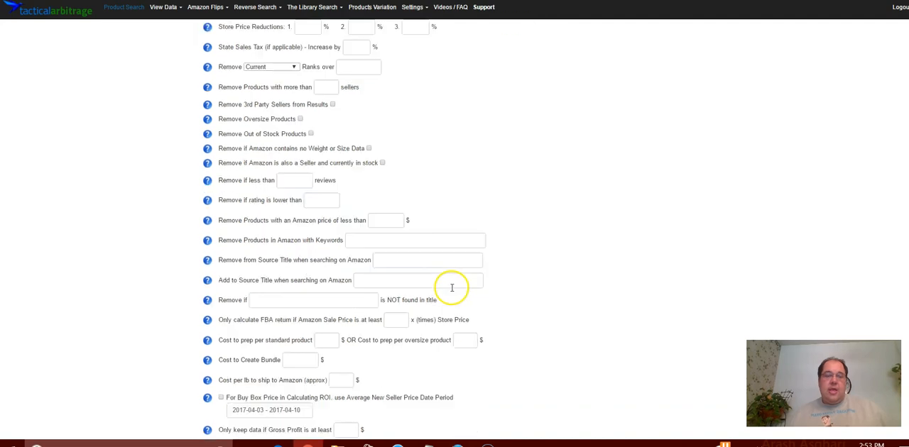
scroll("down", 3)
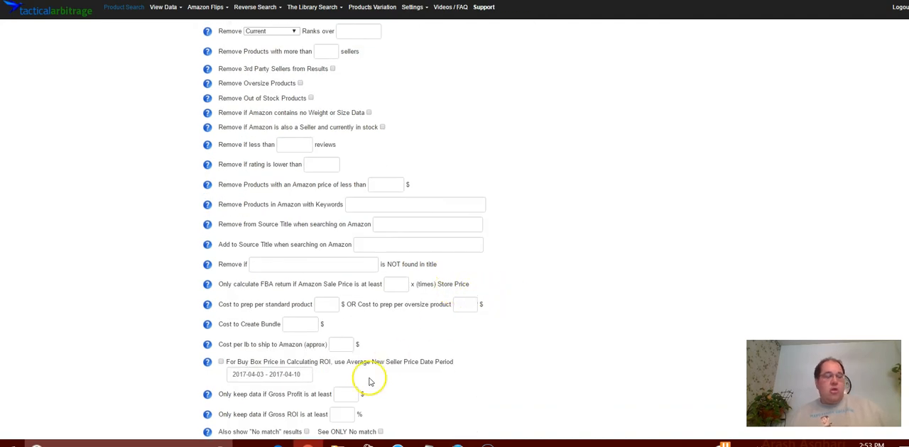
scroll("up", 3)
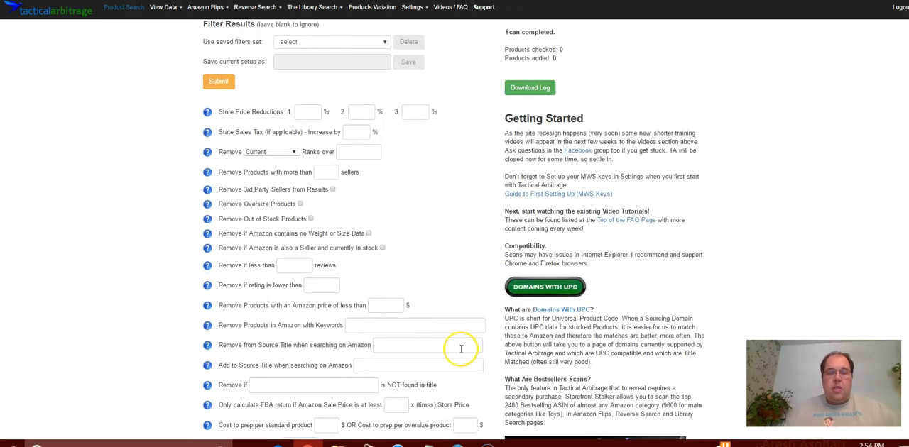
scroll("down", 3)
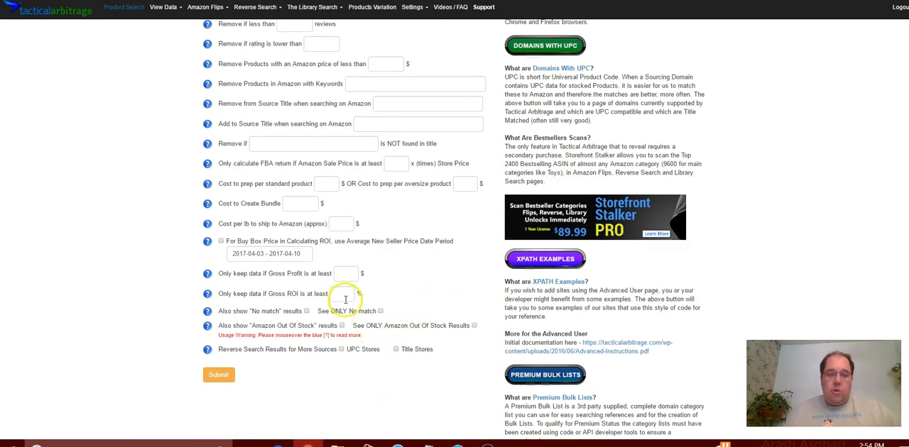
type("30")
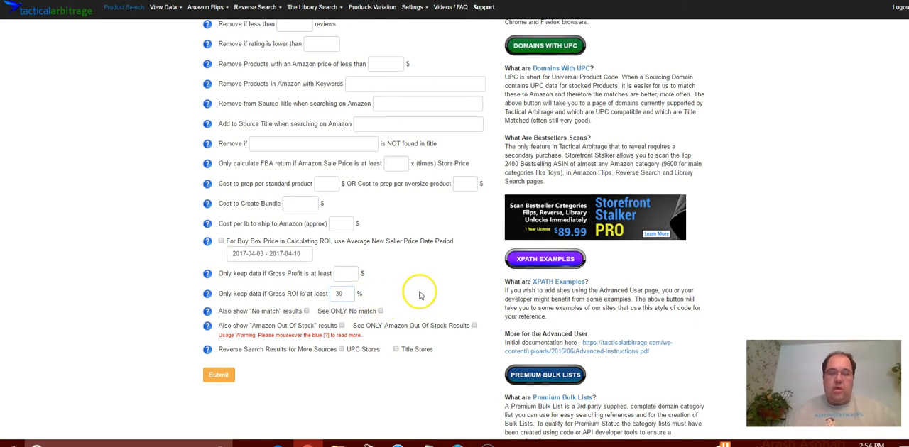
mouse_move(426, 275)
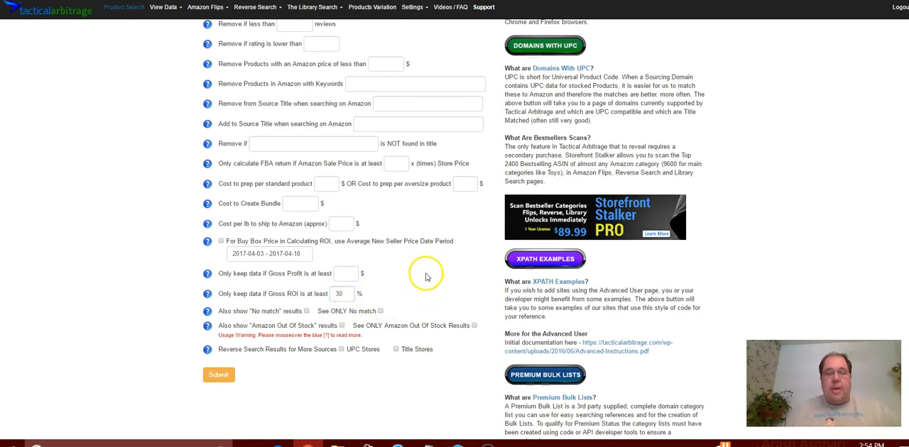
Step: Scroll back up and select the Ranks over sales-rank field
scroll("up", 3)
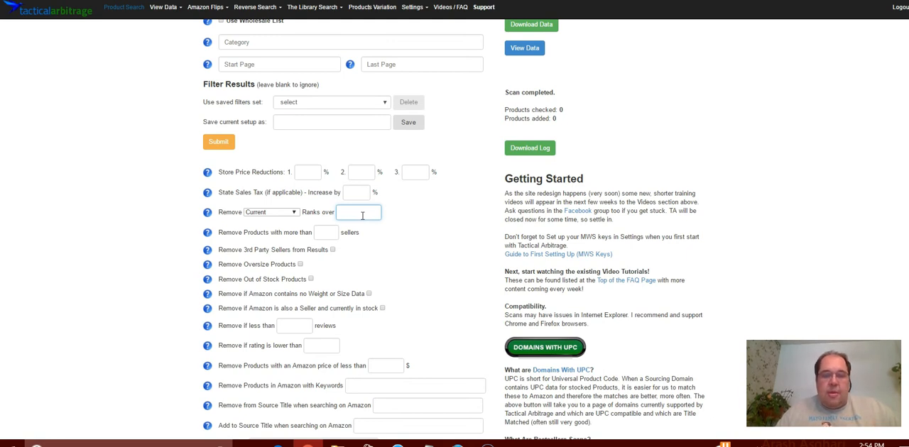
left_click(358, 212)
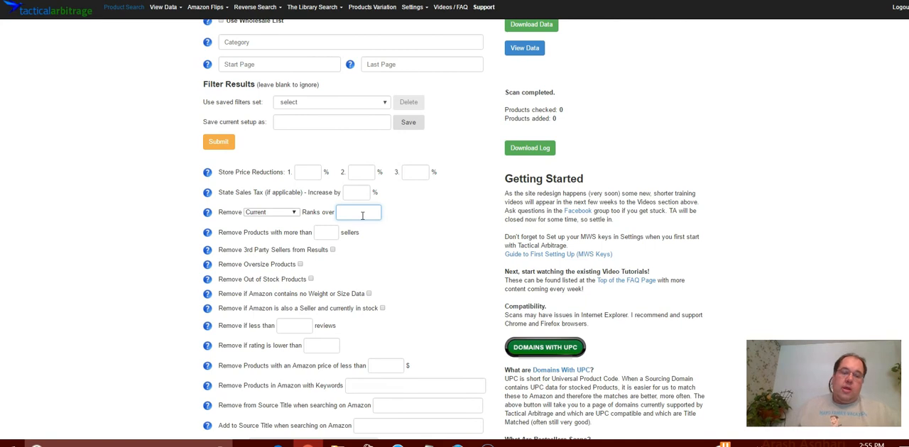
scroll("down", 3)
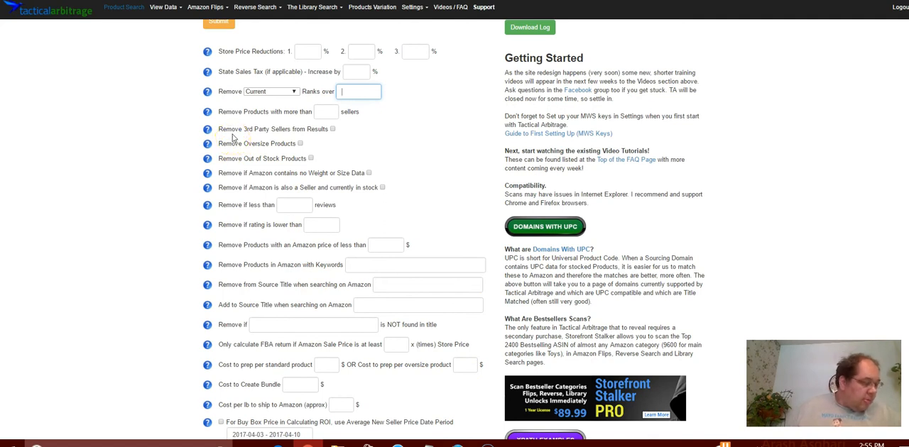
mouse_move(433, 254)
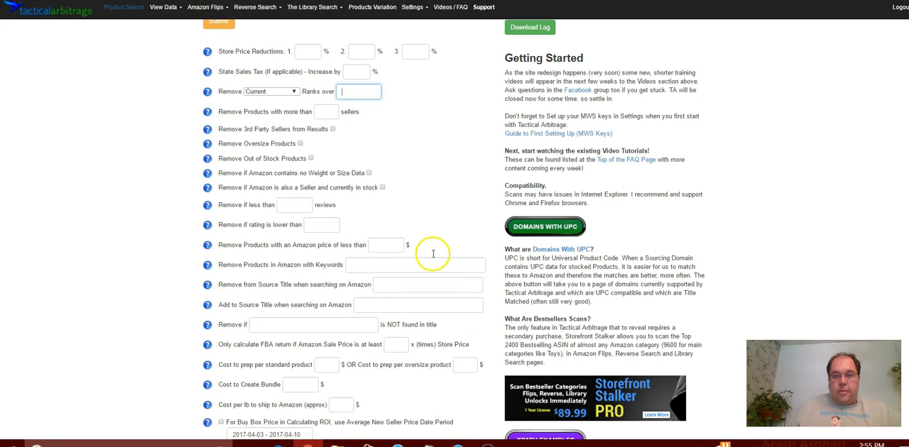
Step: Submit, refill the category with the Craigslist link and pages 1–208, then open View Data
scroll("up", 3)
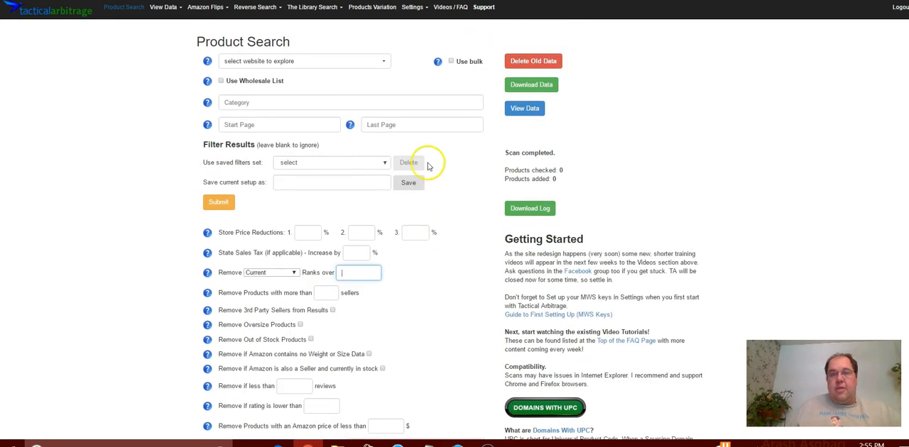
mouse_move(388, 251)
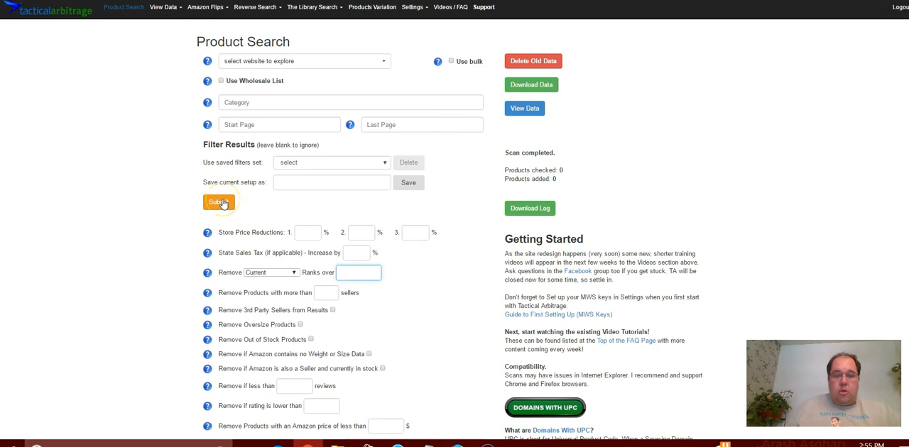
left_click(218, 201)
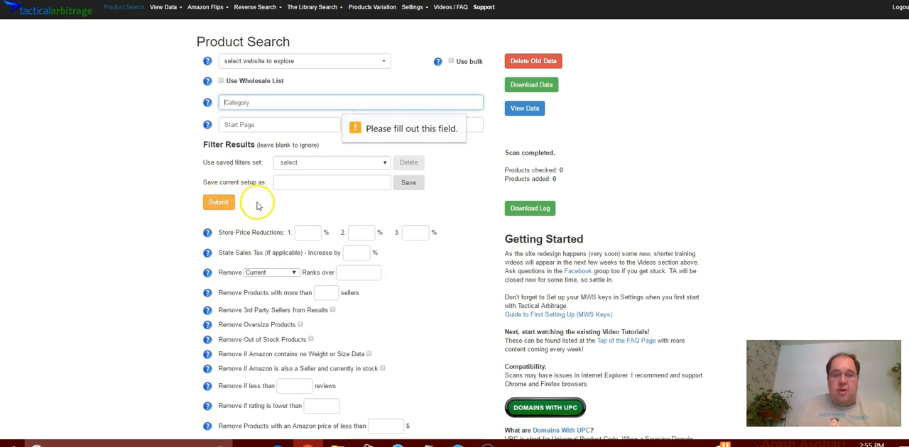
left_click(277, 124)
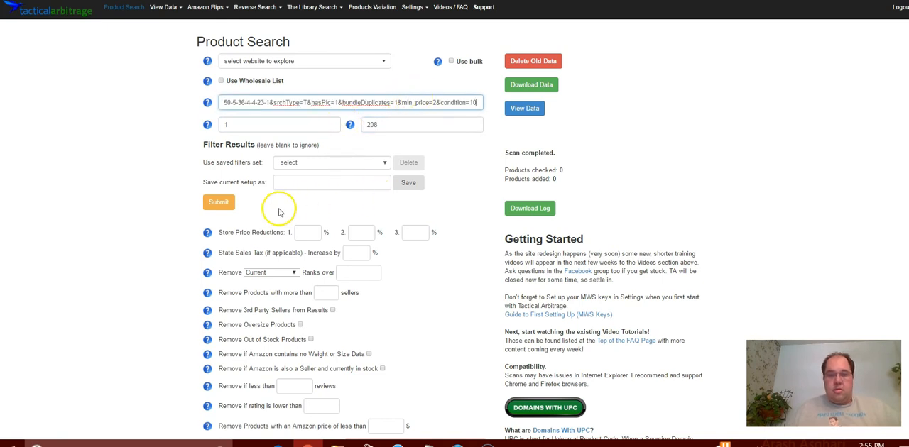
left_click(218, 202)
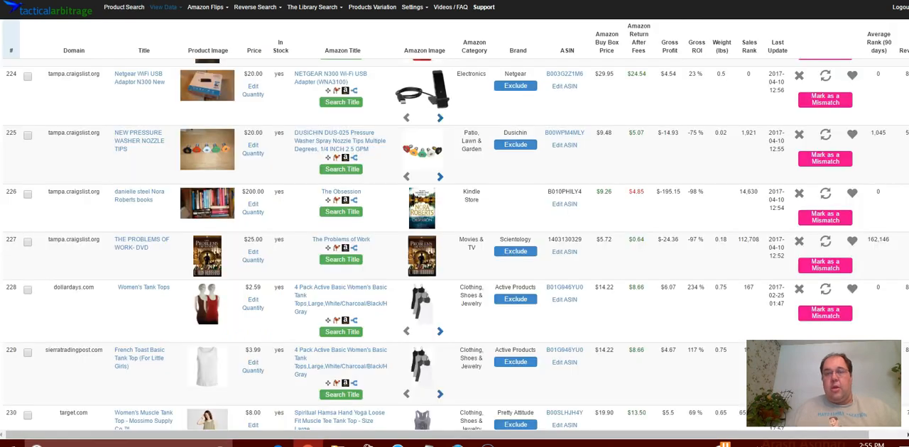
scroll("up", 3)
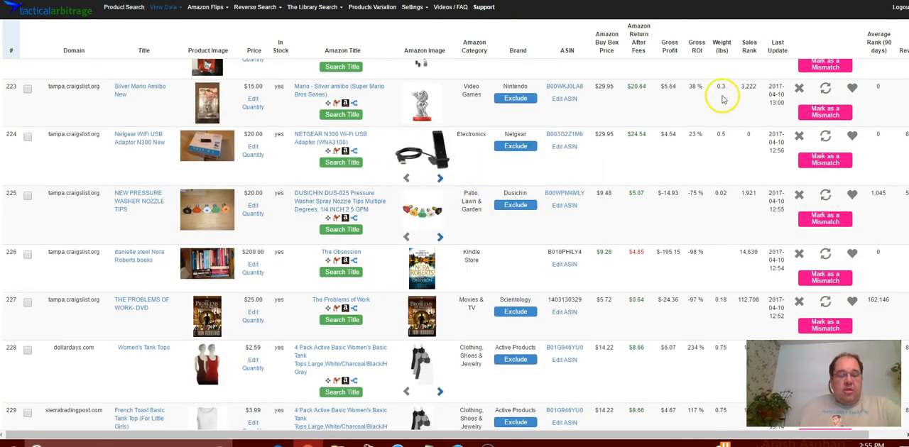
scroll("down", 3)
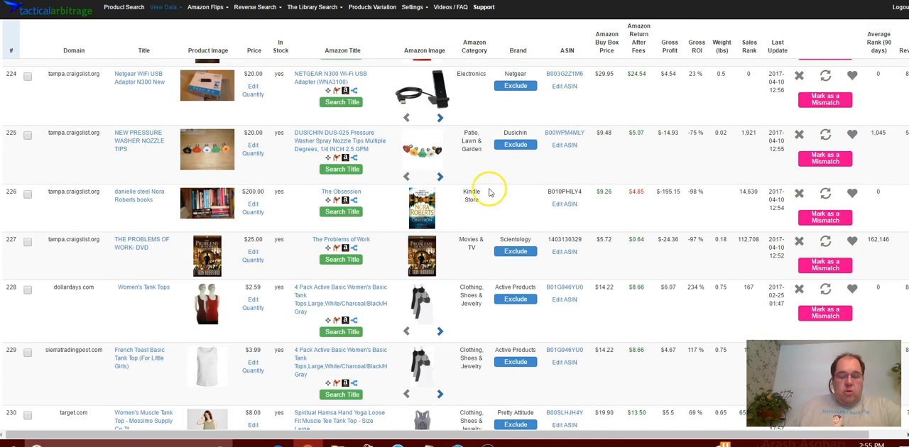
scroll("up", 3)
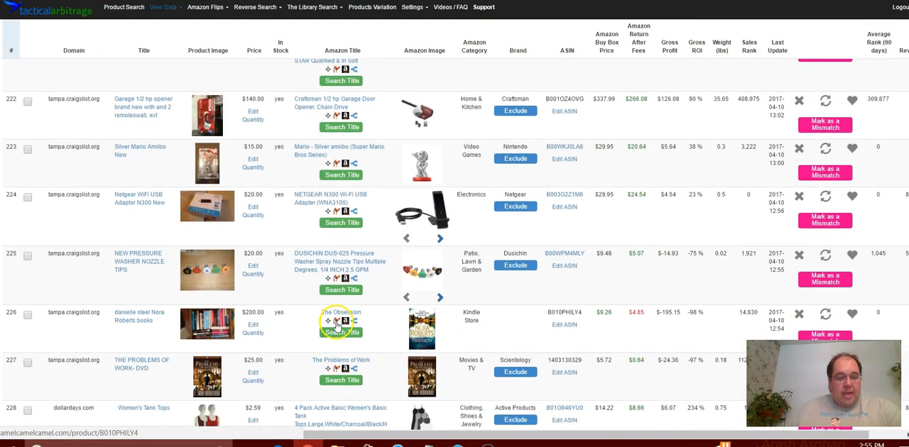
scroll("down", 3)
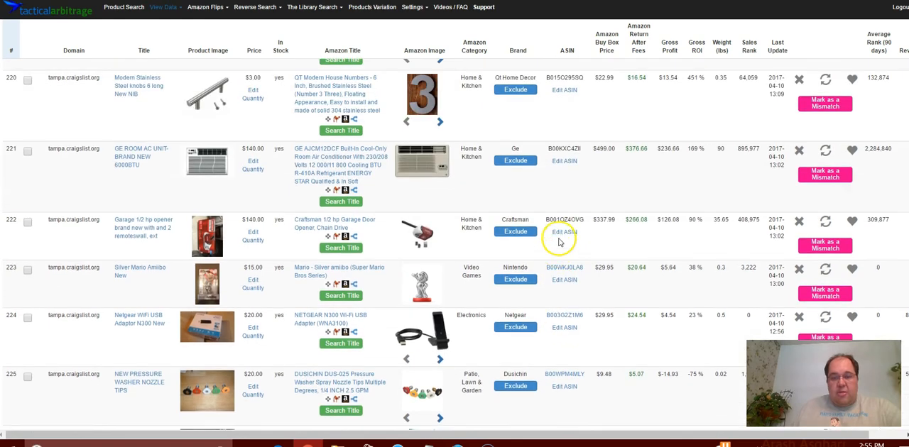
scroll("down", 3)
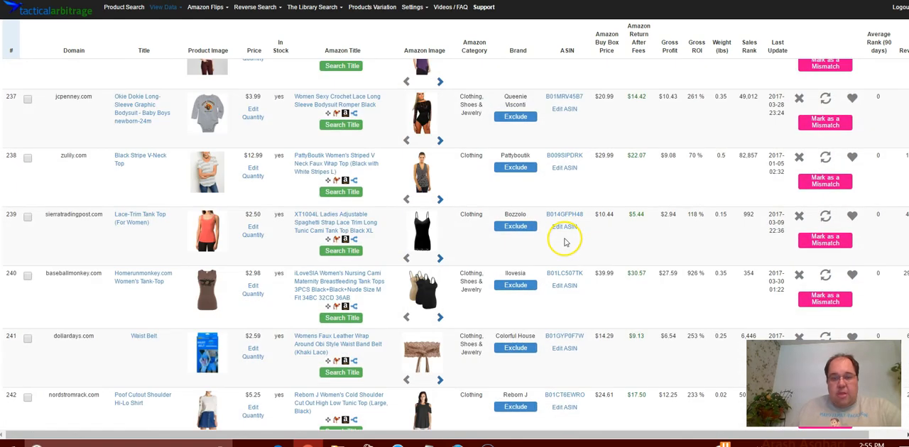
scroll("up", 3)
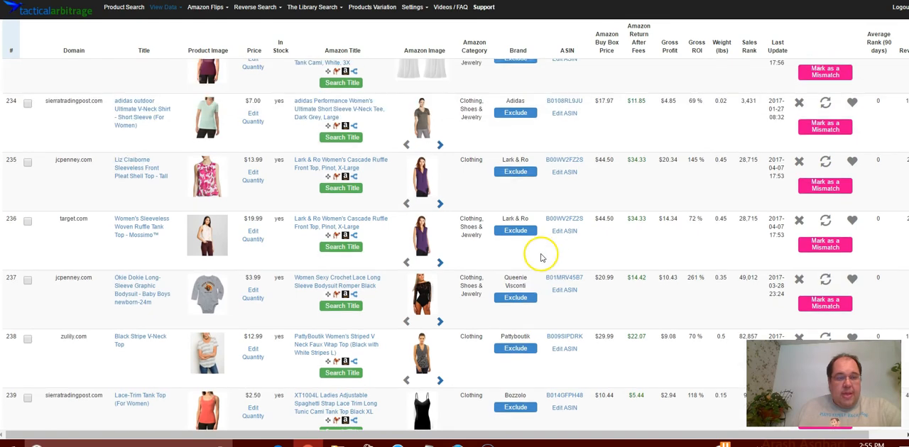
scroll("up", 3)
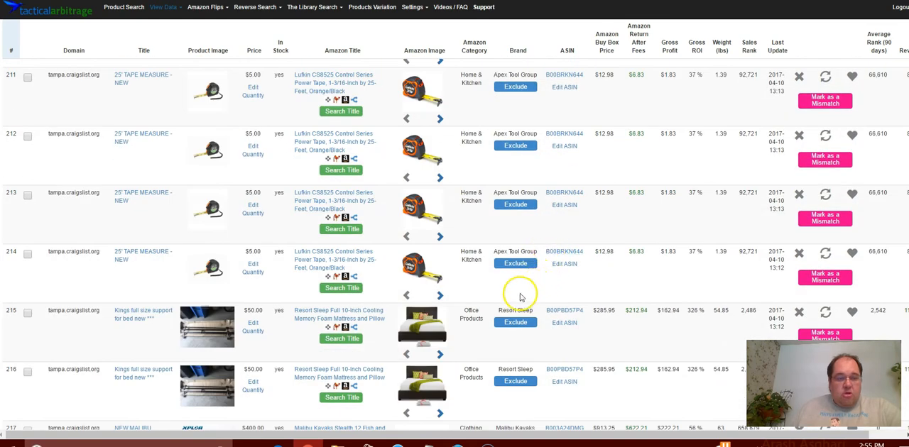
scroll("down", 3)
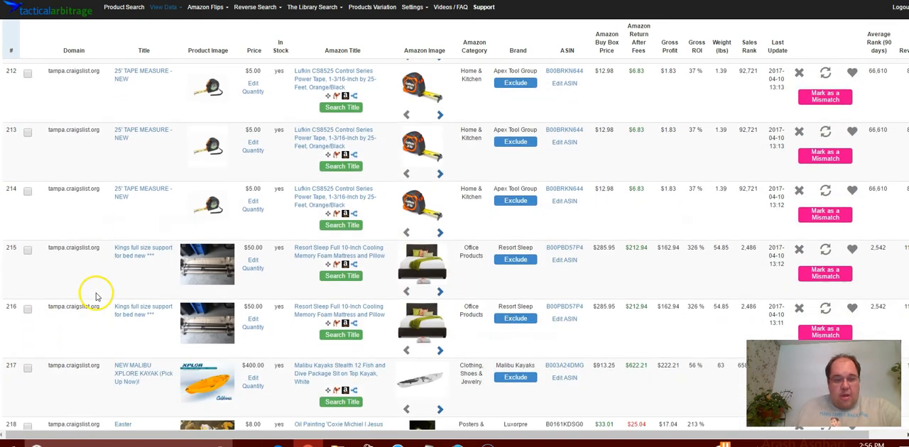
scroll("down", 3)
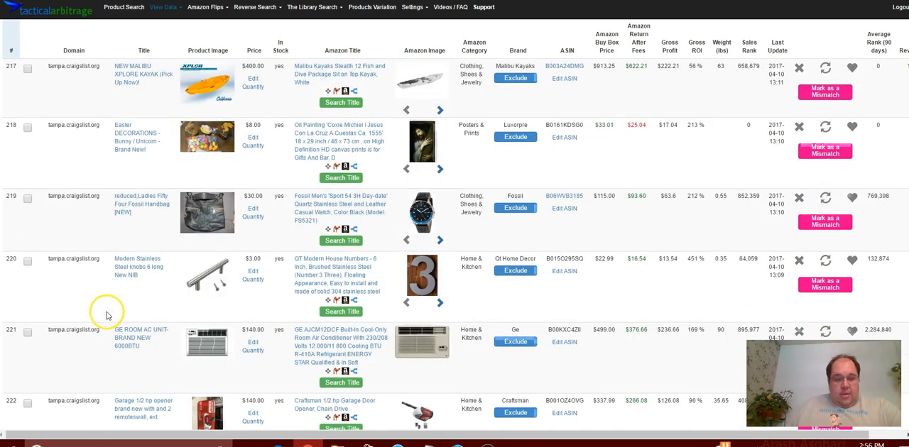
scroll("down", 3)
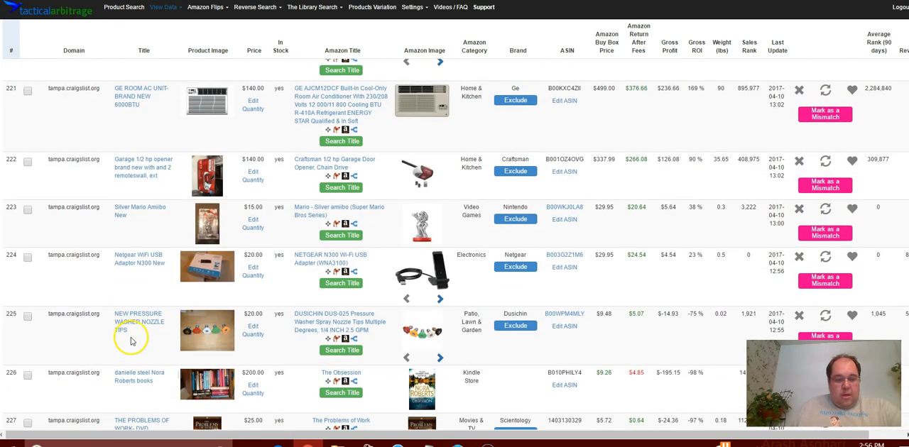
scroll("down", 3)
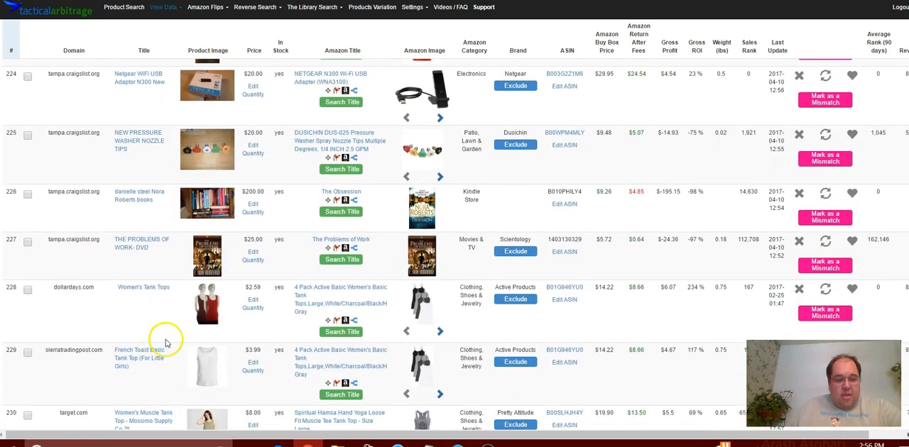
mouse_move(142, 276)
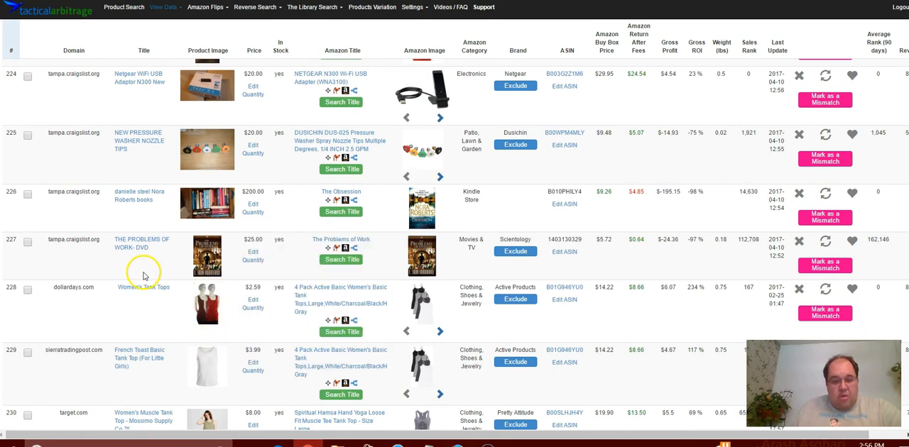
mouse_move(167, 264)
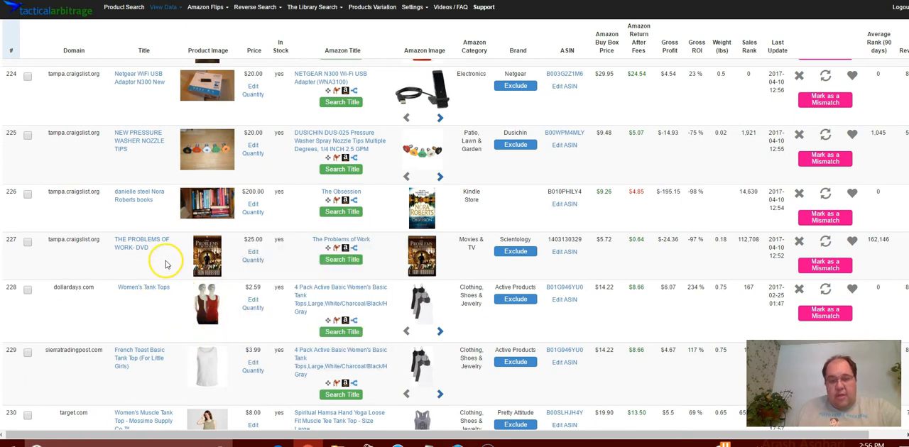
mouse_move(166, 265)
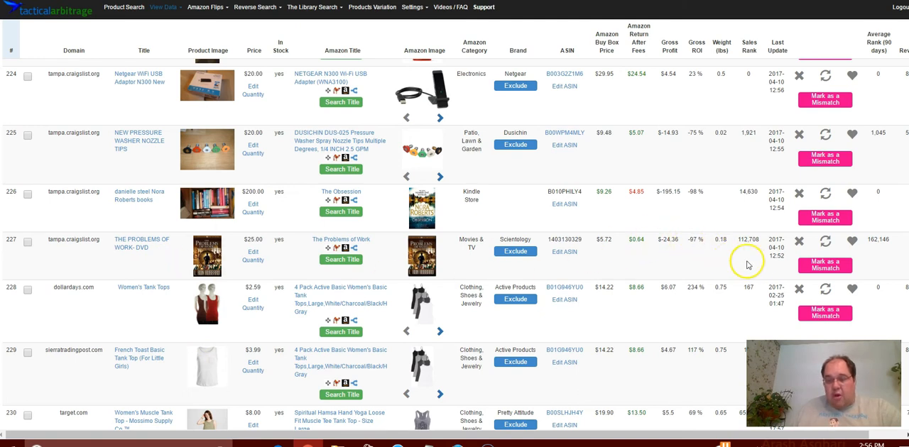
mouse_move(799, 243)
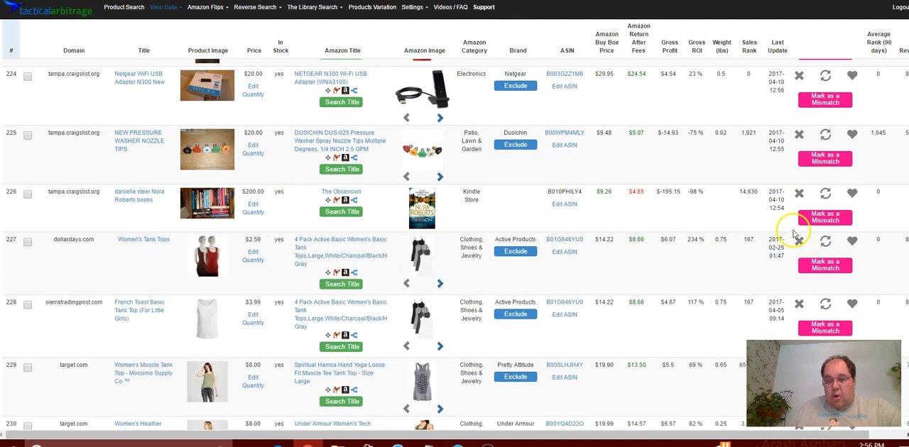
mouse_move(797, 193)
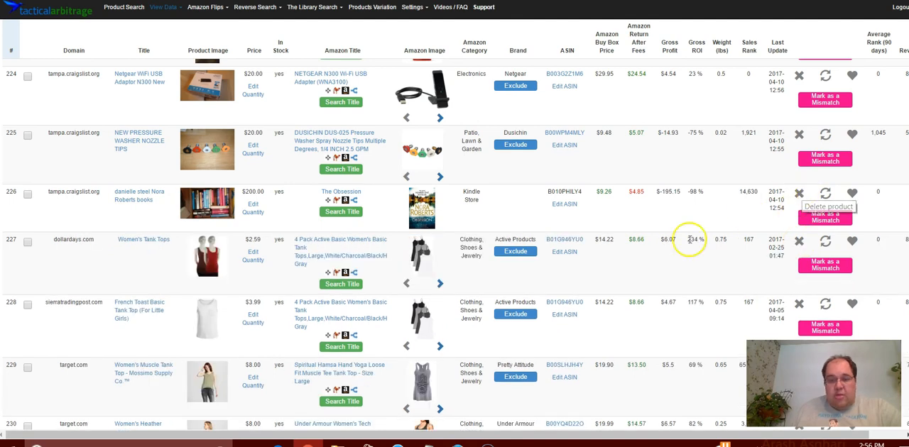
mouse_move(507, 209)
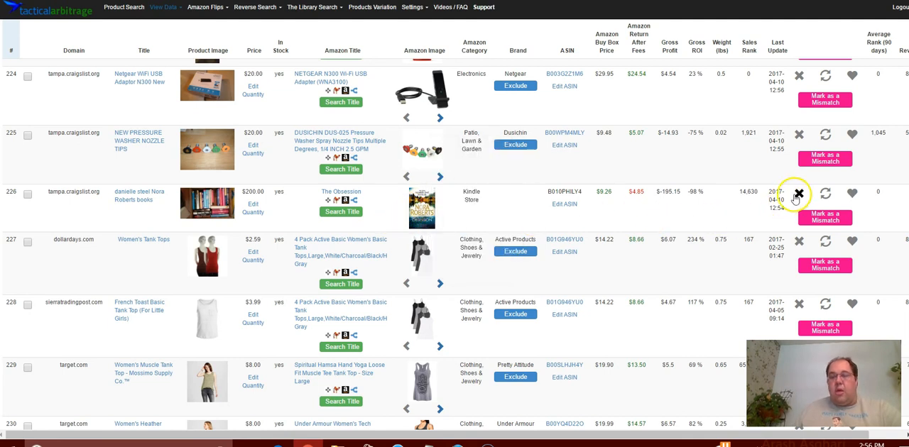
Step: Delete the mismatched books listing in row 226
left_click(797, 193)
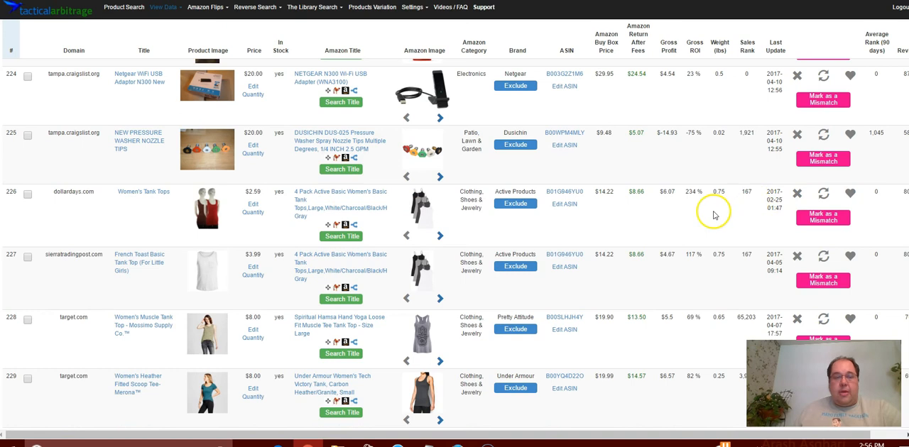
mouse_move(167, 172)
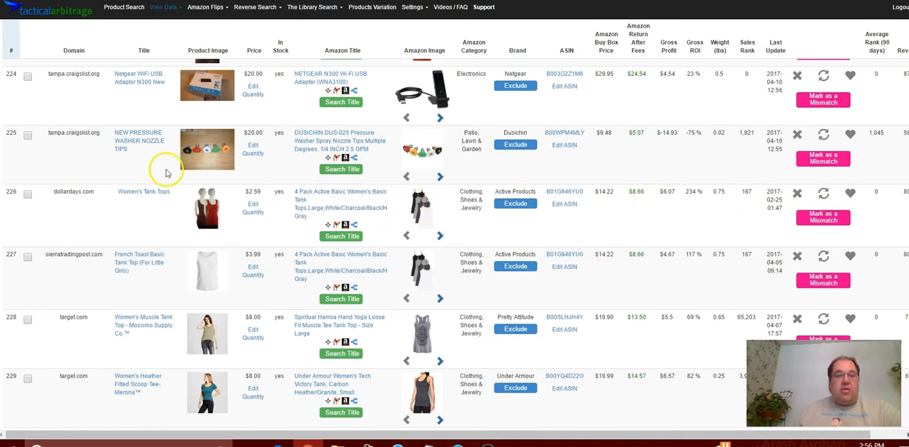
mouse_move(391, 166)
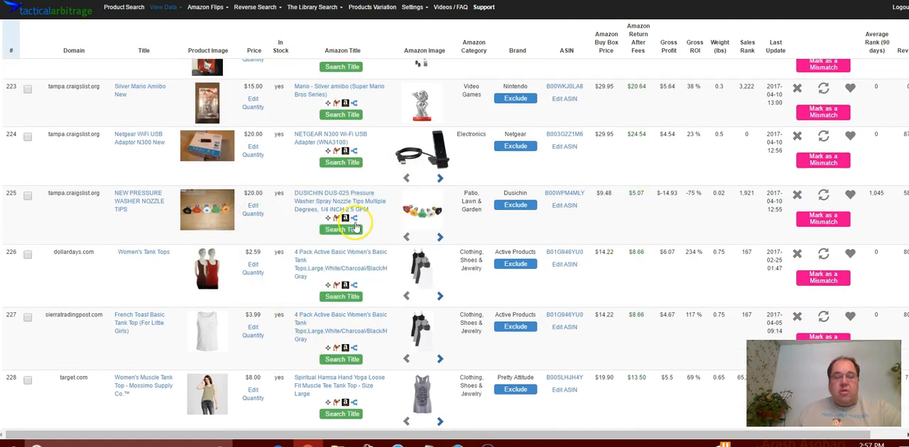
mouse_move(614, 242)
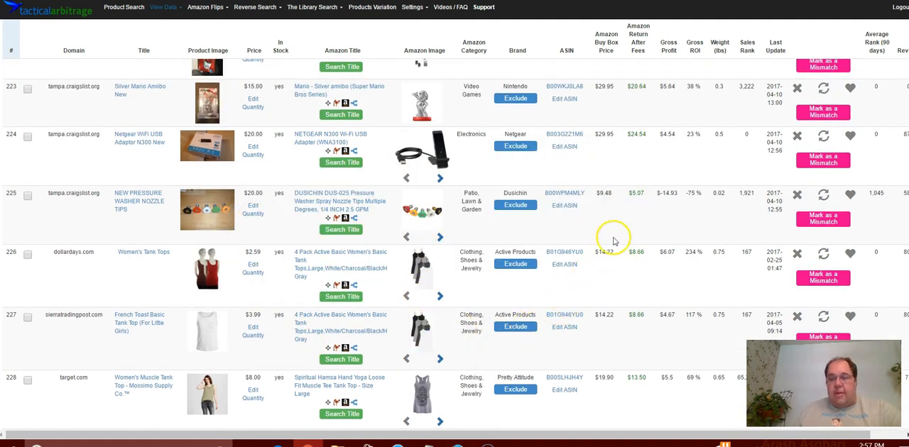
mouse_move(632, 213)
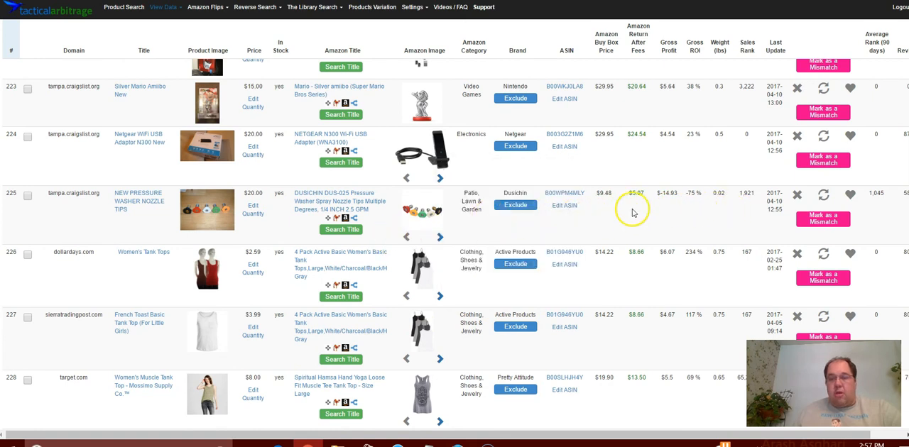
mouse_move(620, 199)
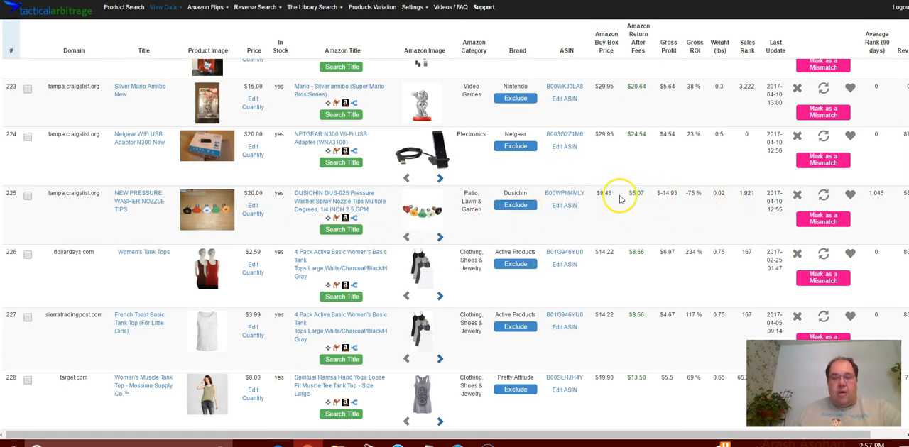
mouse_move(227, 219)
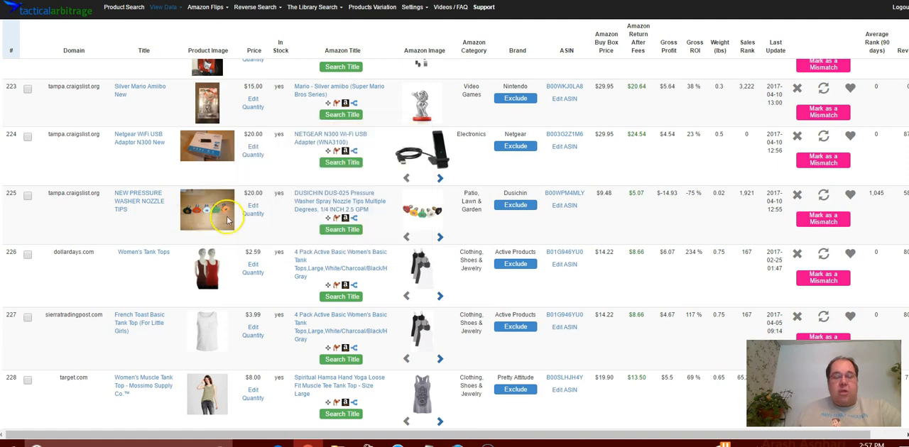
mouse_move(609, 196)
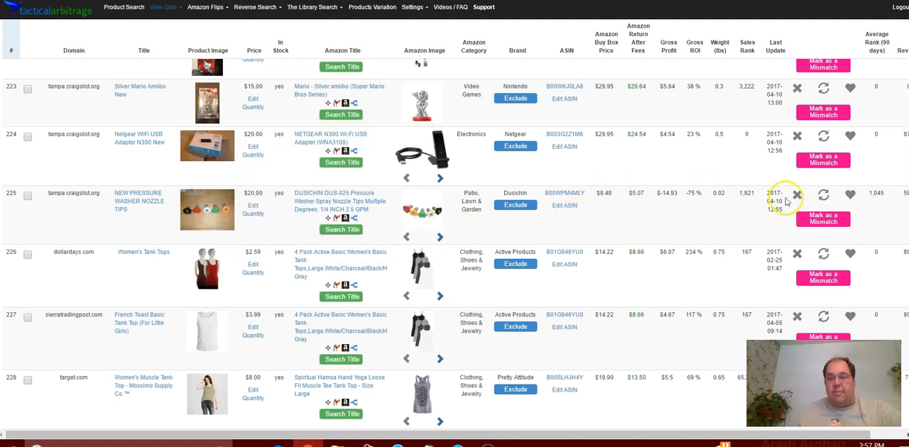
mouse_move(723, 206)
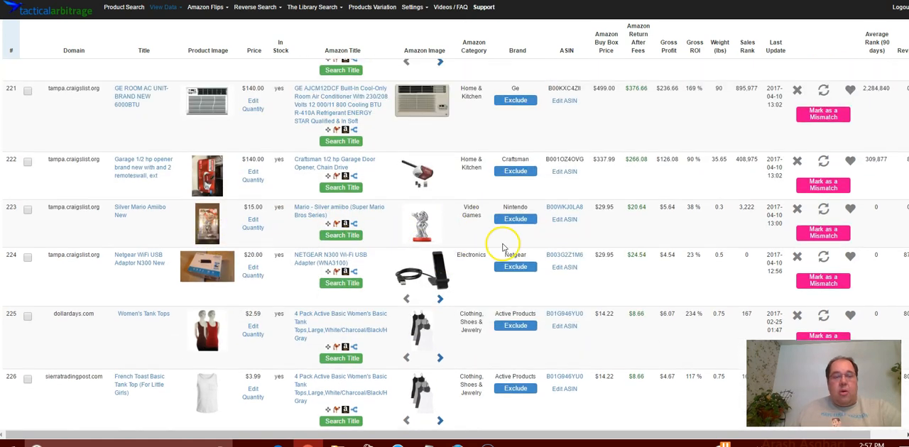
mouse_move(105, 195)
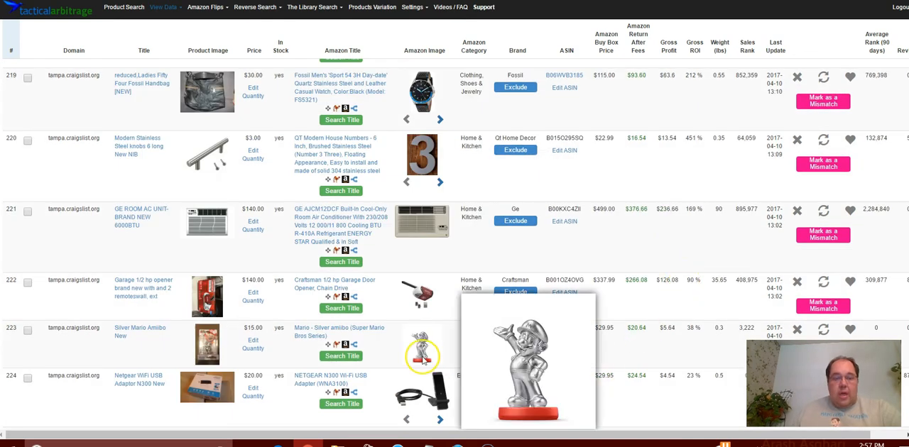
scroll("up", 3)
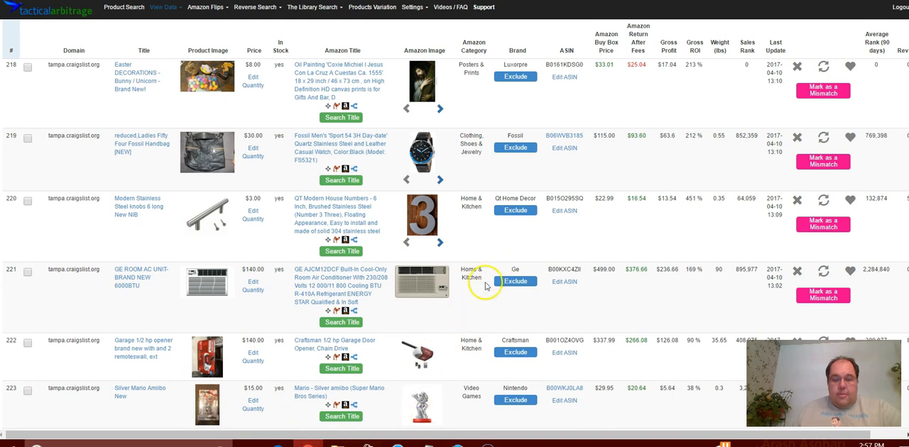
mouse_move(275, 311)
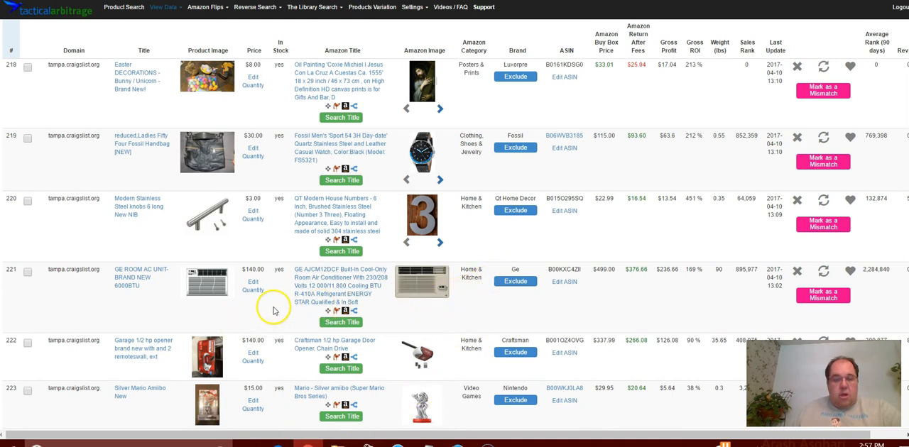
mouse_move(282, 314)
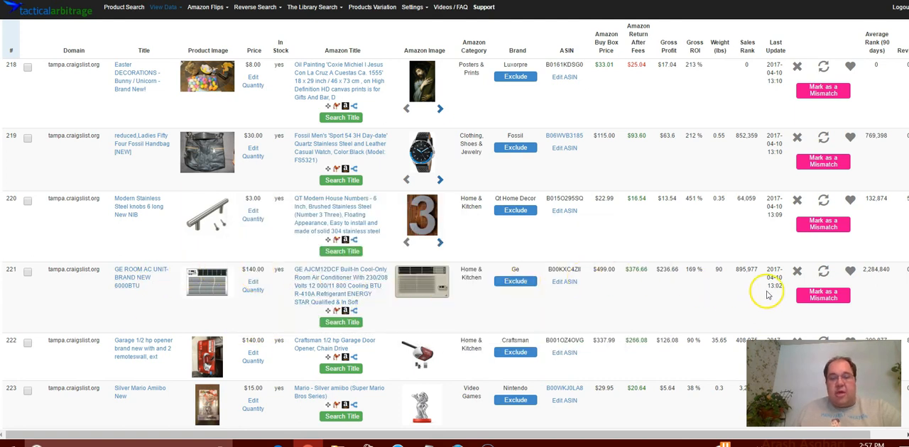
mouse_move(728, 271)
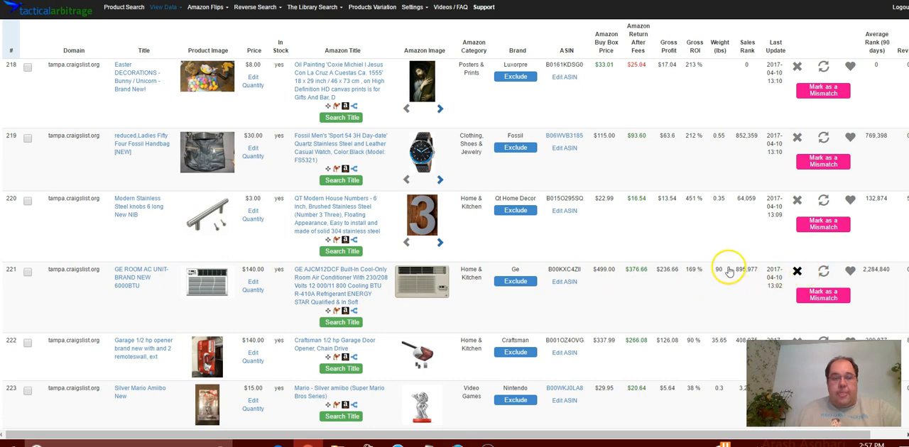
scroll("up", 3)
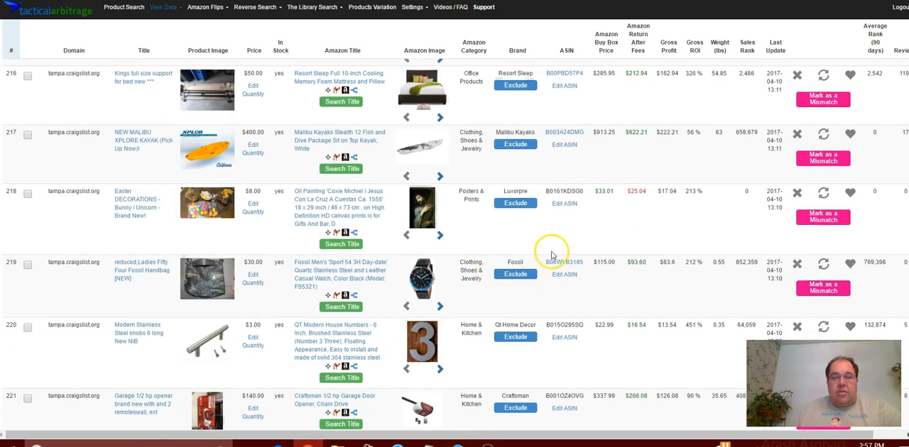
scroll("up", 3)
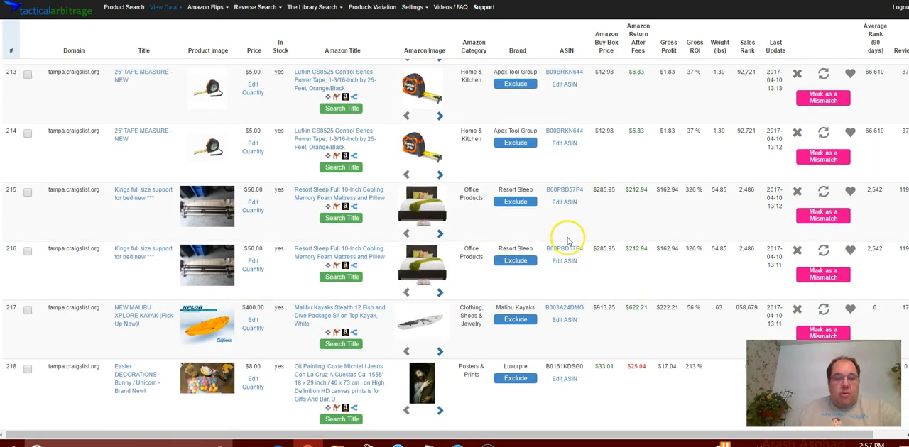
scroll("up", 3)
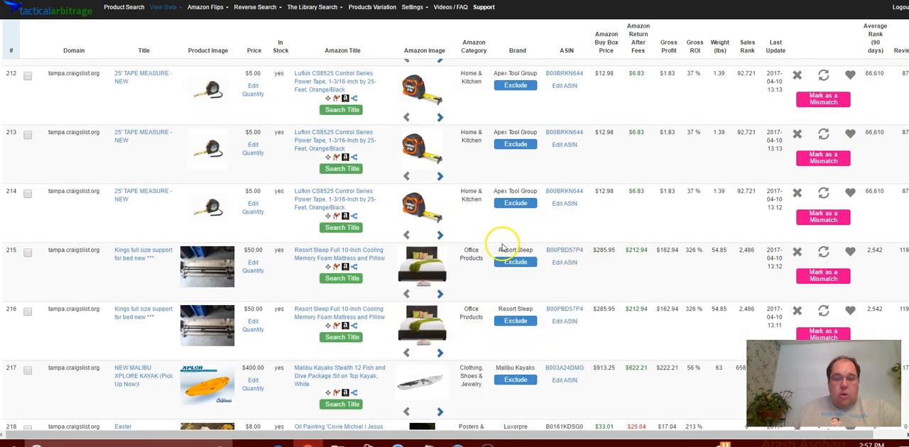
scroll("up", 3)
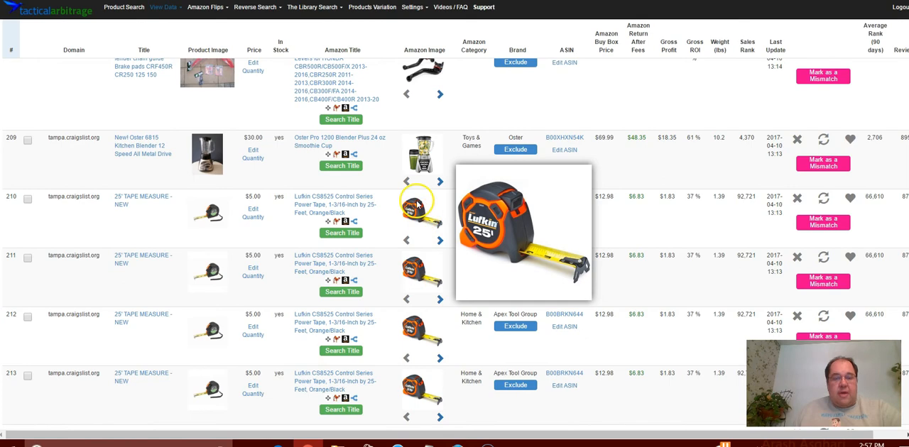
scroll("up", 3)
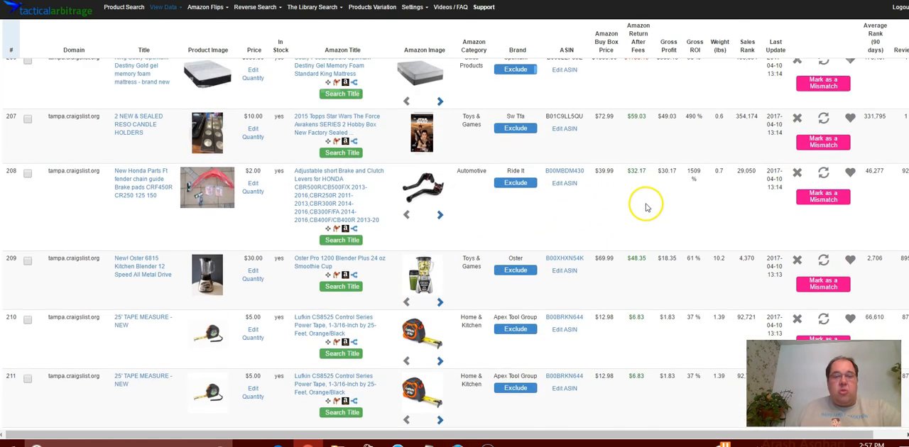
scroll("up", 3)
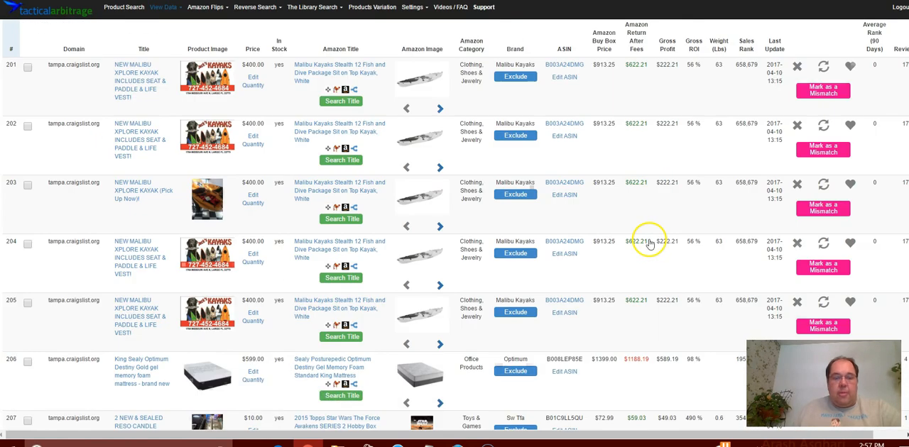
scroll("up", 3)
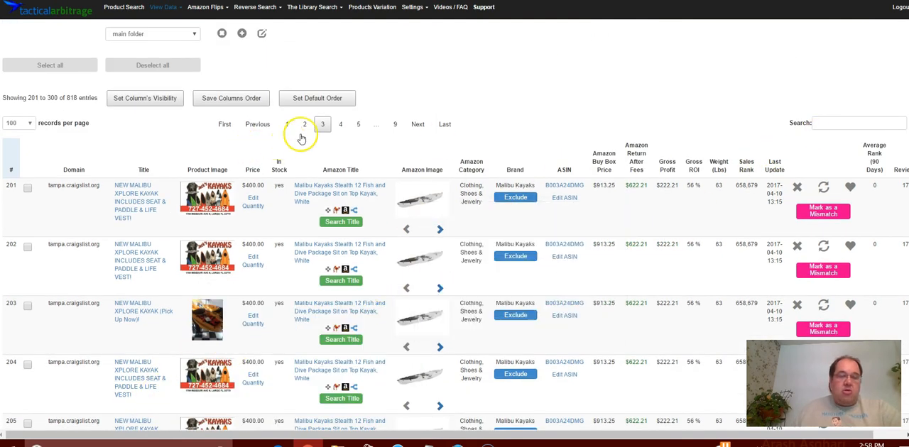
Step: Go to page 2 of the results table
left_click(305, 124)
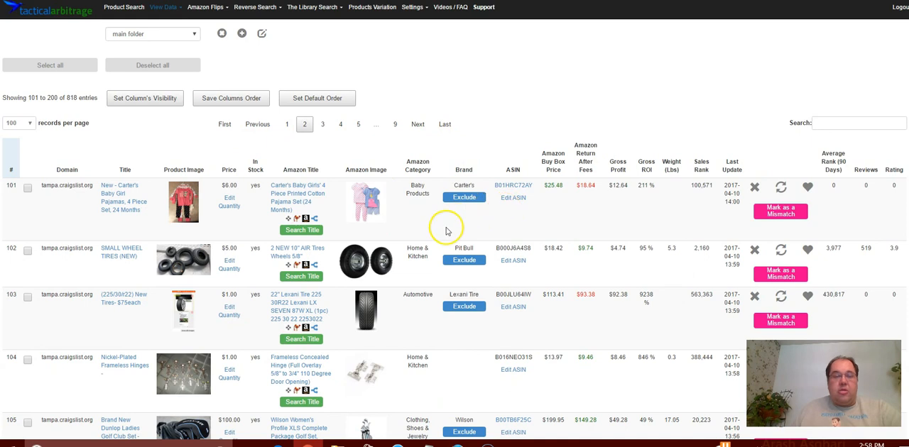
mouse_move(510, 290)
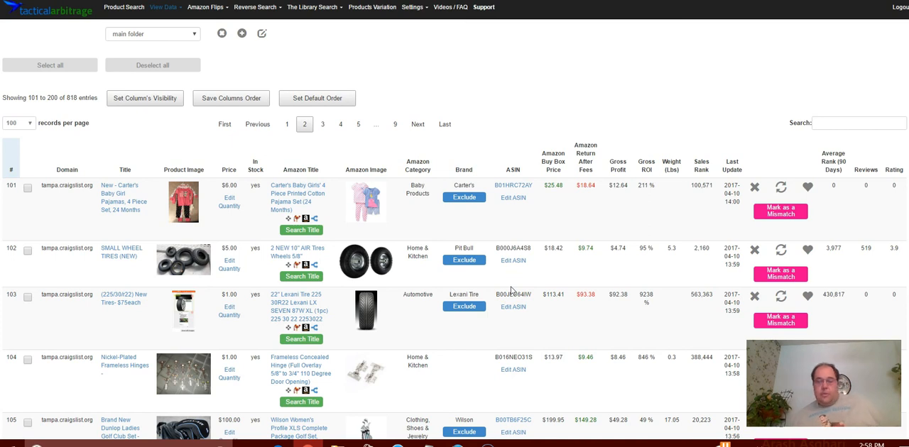
mouse_move(593, 139)
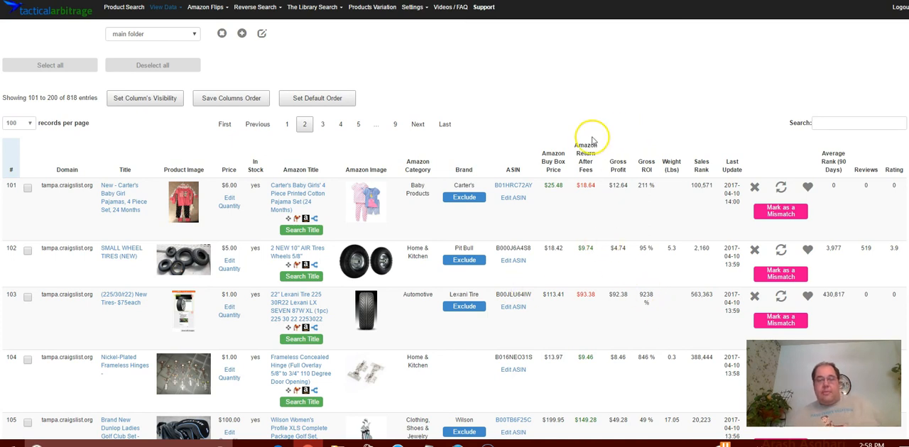
mouse_move(526, 139)
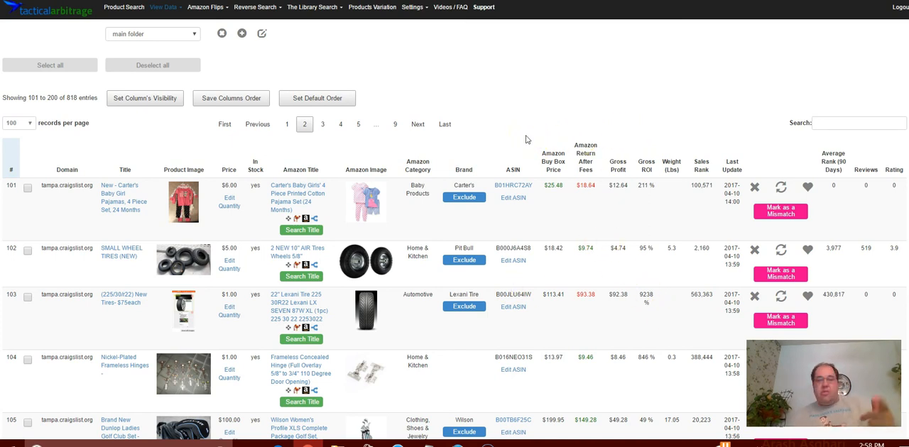
mouse_move(609, 120)
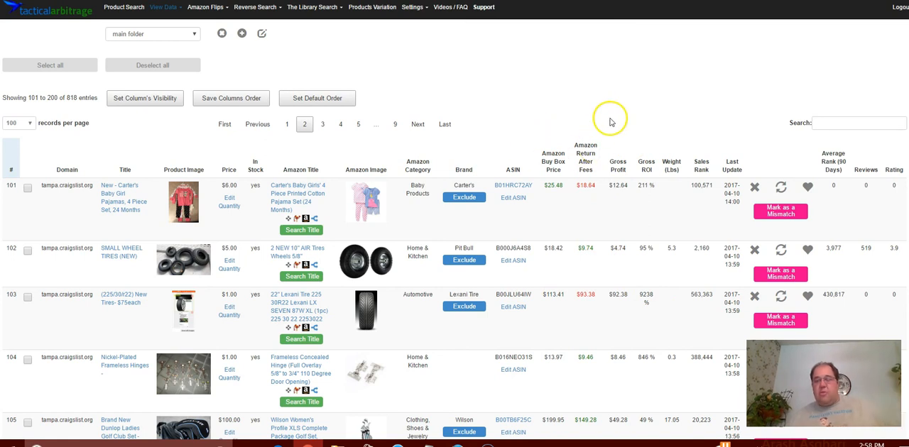